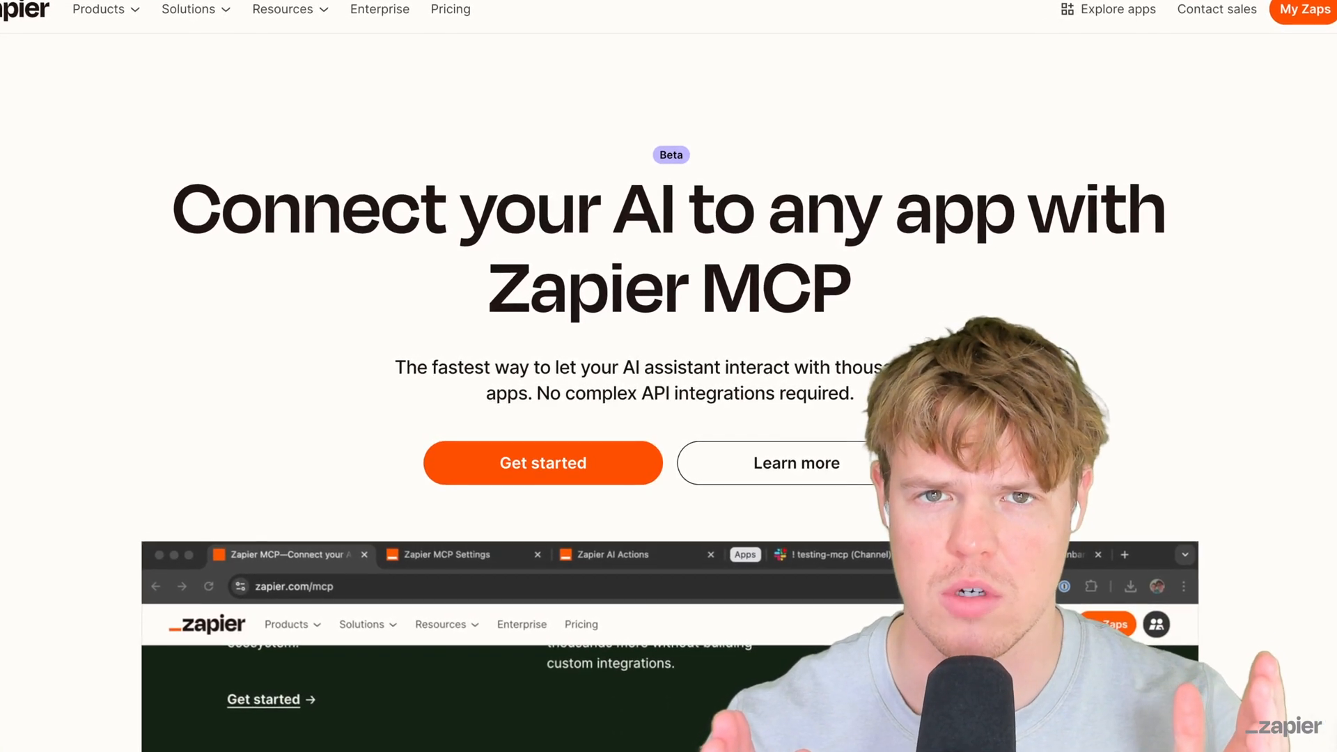
Browse Zapier's Explore apps directory listing integrations like Google Sheets and Gmail.
{"action": "left_click", "coordinate": [1108, 10]}
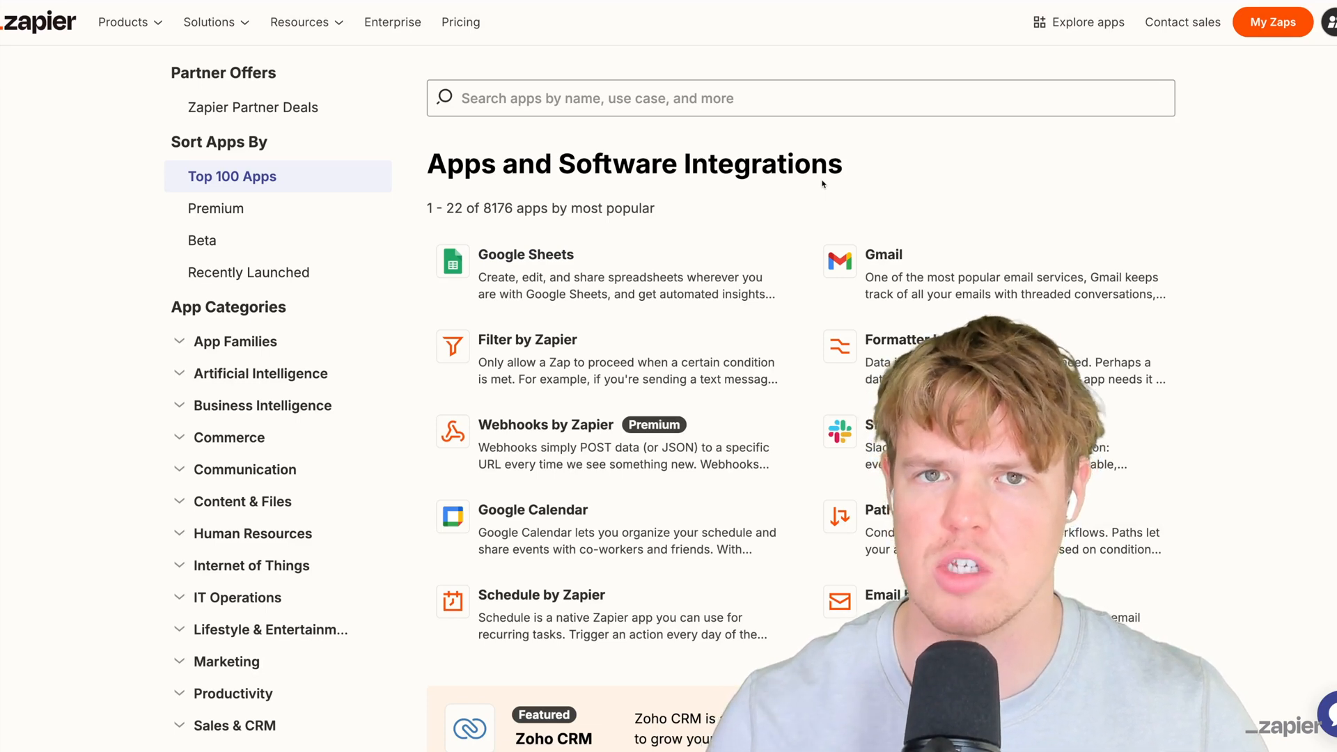
{"action": "scroll", "scroll_direction": "down", "scroll_amount": 3}
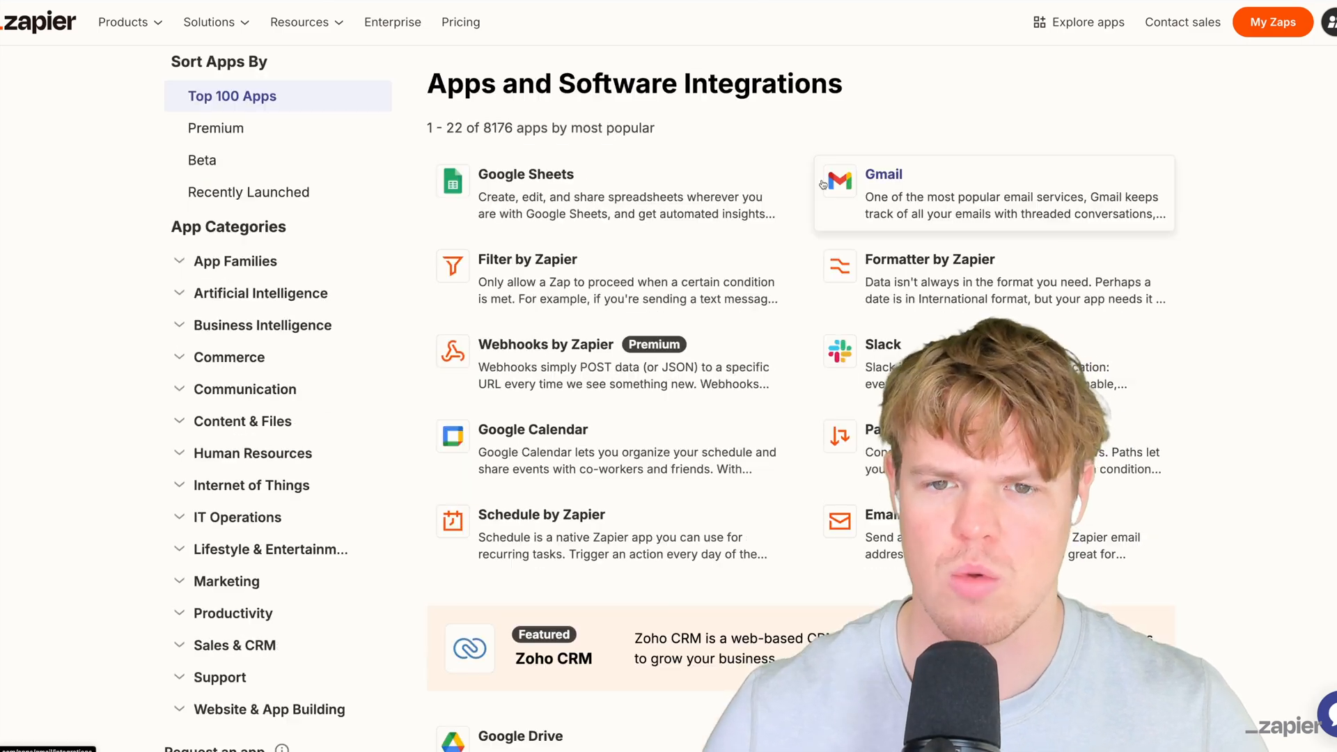
{"action": "scroll", "scroll_direction": "down", "scroll_amount": 3}
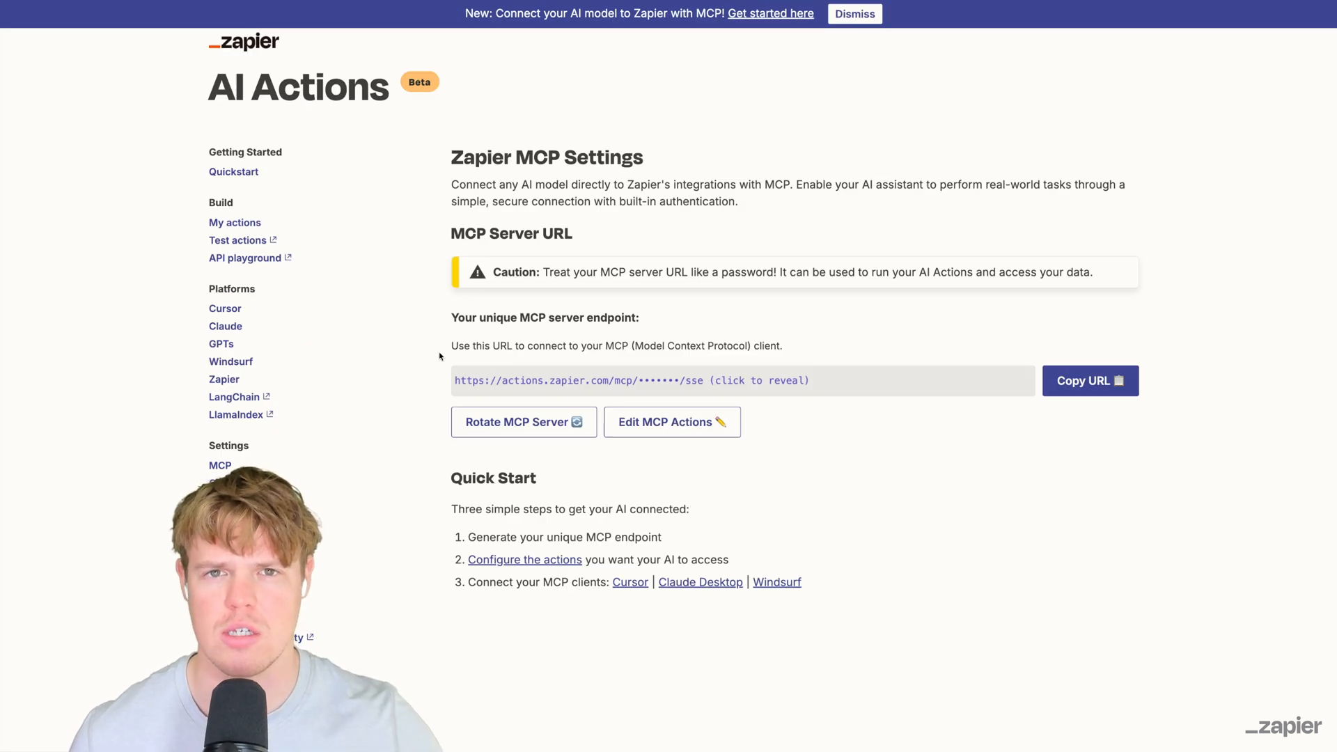
{"action": "mouse_move", "coordinate": [985, 489]}
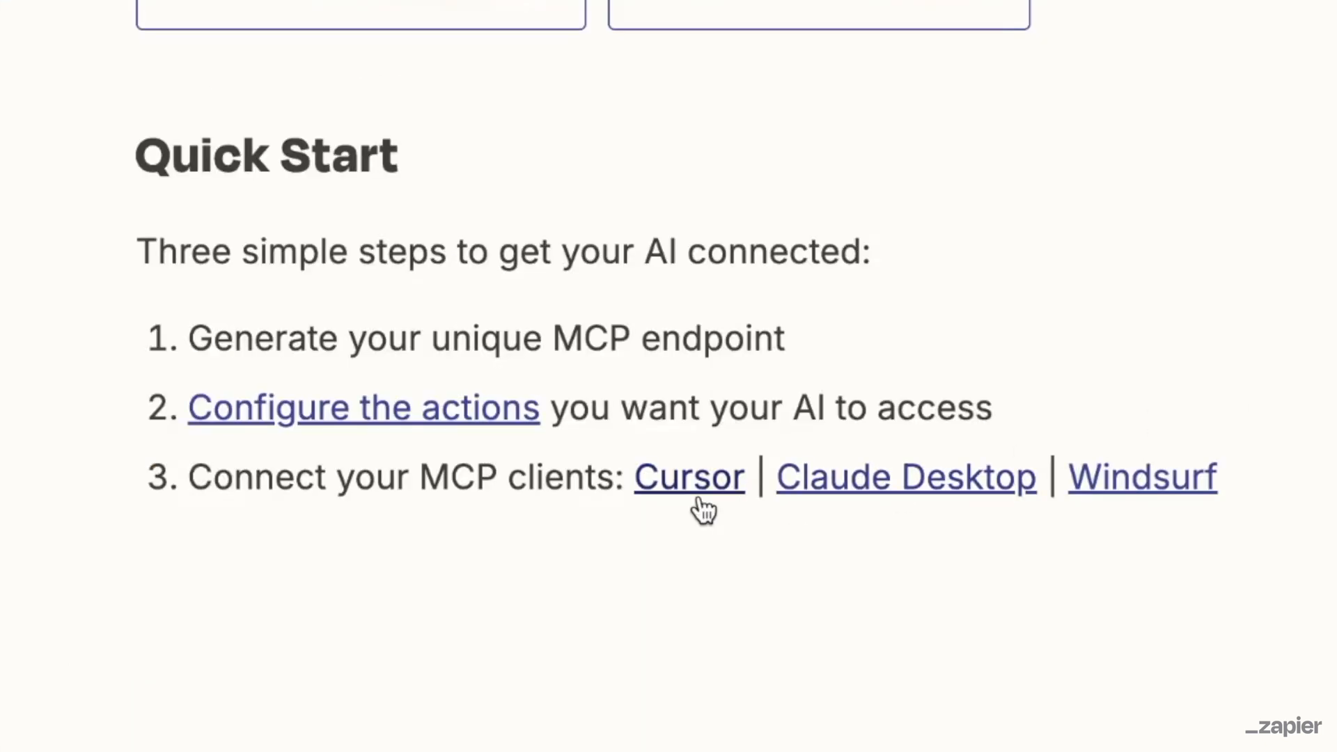
{"action": "mouse_move", "coordinate": [1177, 497]}
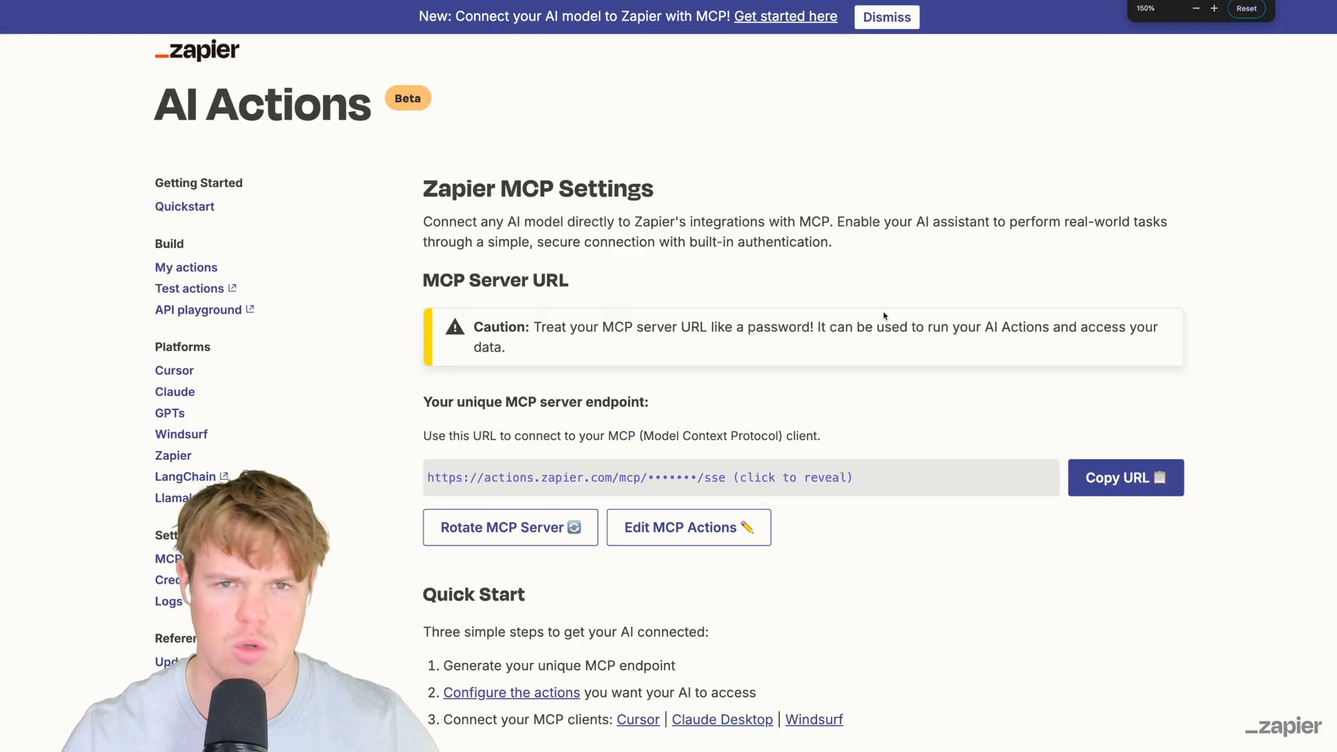
{"action": "scroll", "scroll_direction": "down", "scroll_amount": 3}
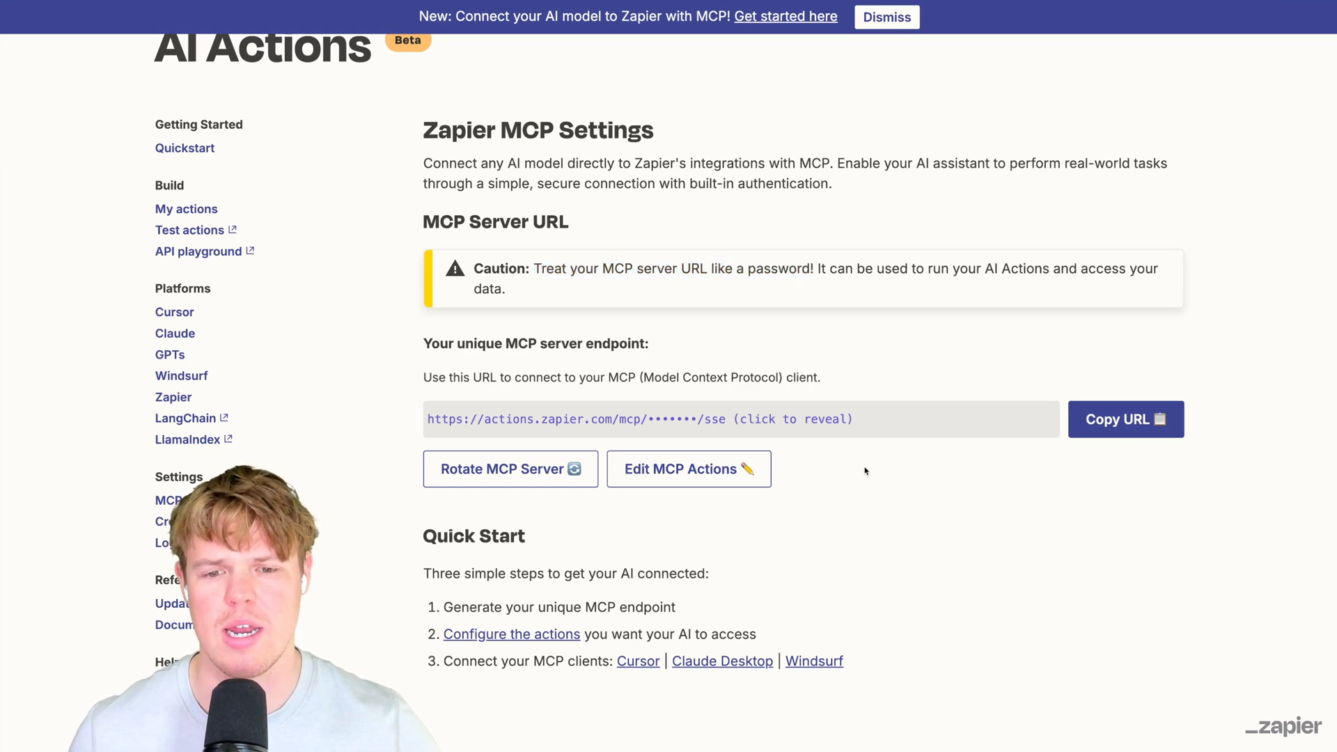
Start a new MCP action, searching for Slack and Google Doc actions.
{"action": "left_click", "coordinate": [687, 468]}
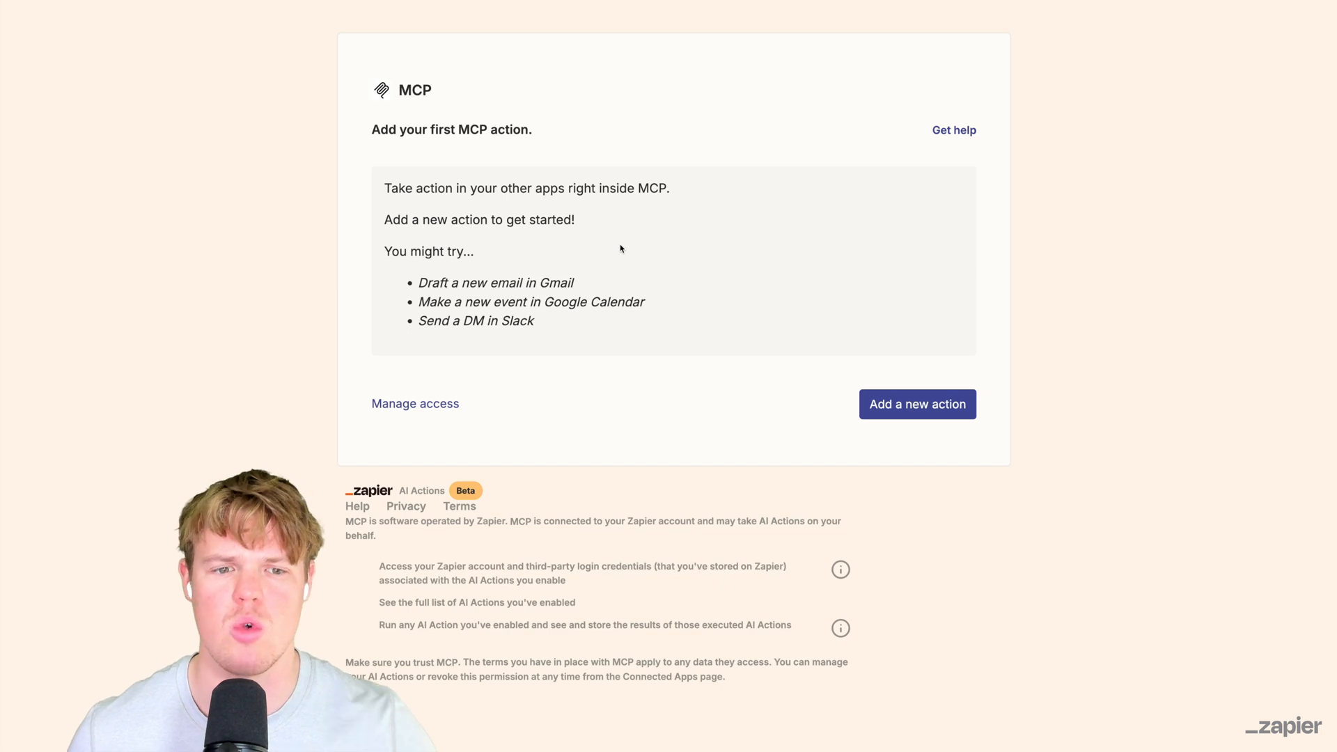
{"action": "mouse_move", "coordinate": [893, 259]}
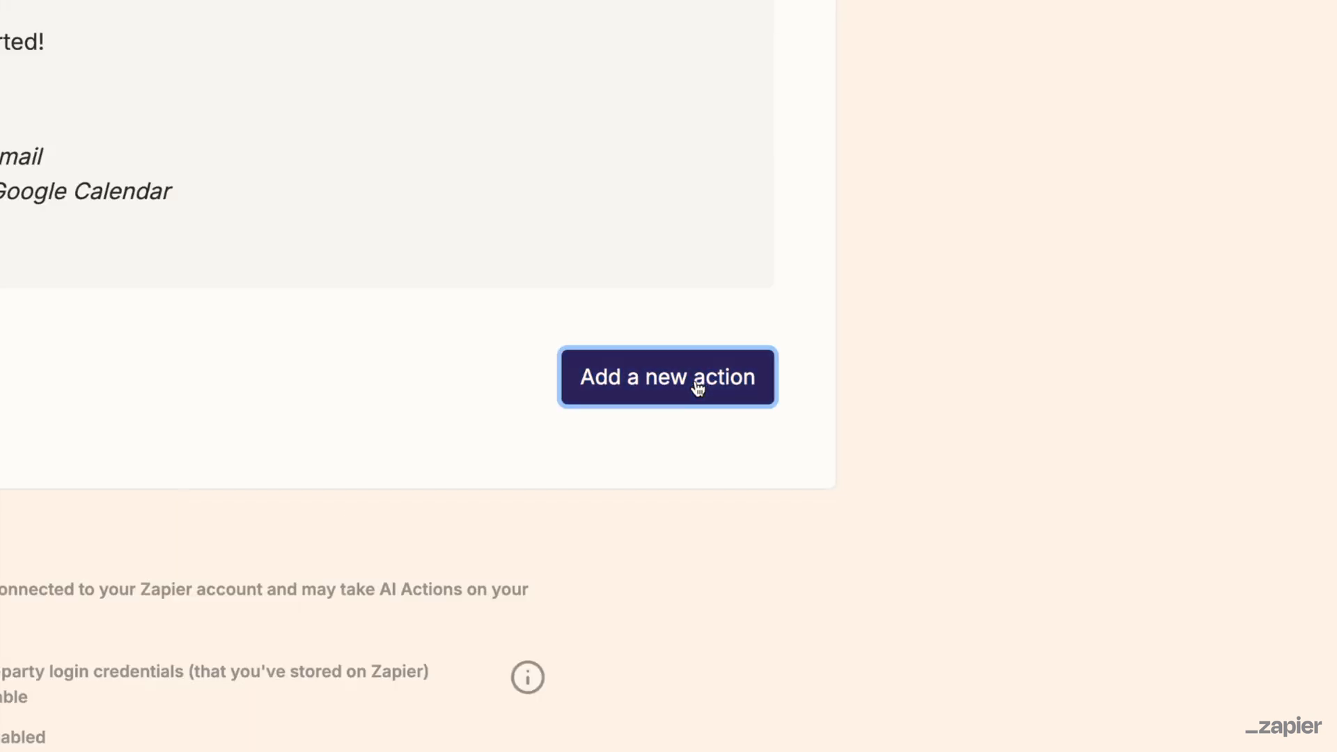
{"action": "left_click", "coordinate": [668, 378]}
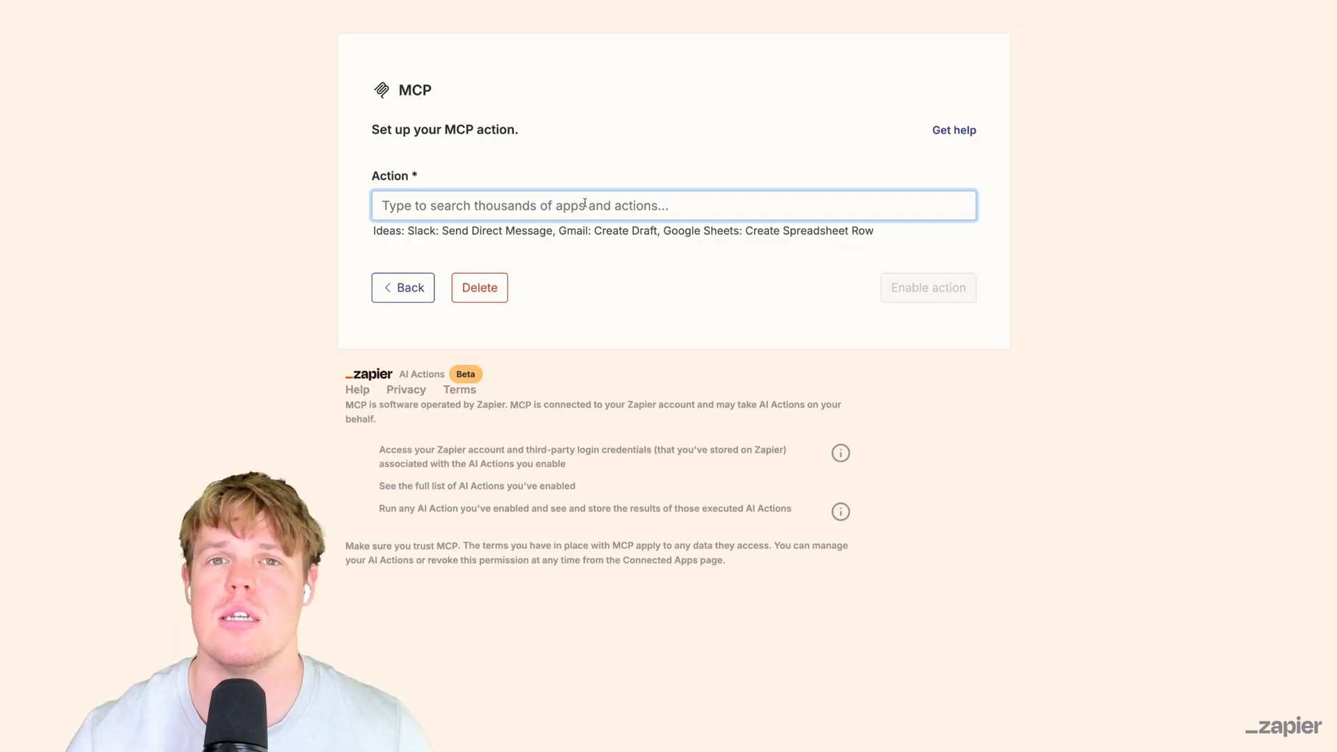
{"action": "type", "text": "slack"}
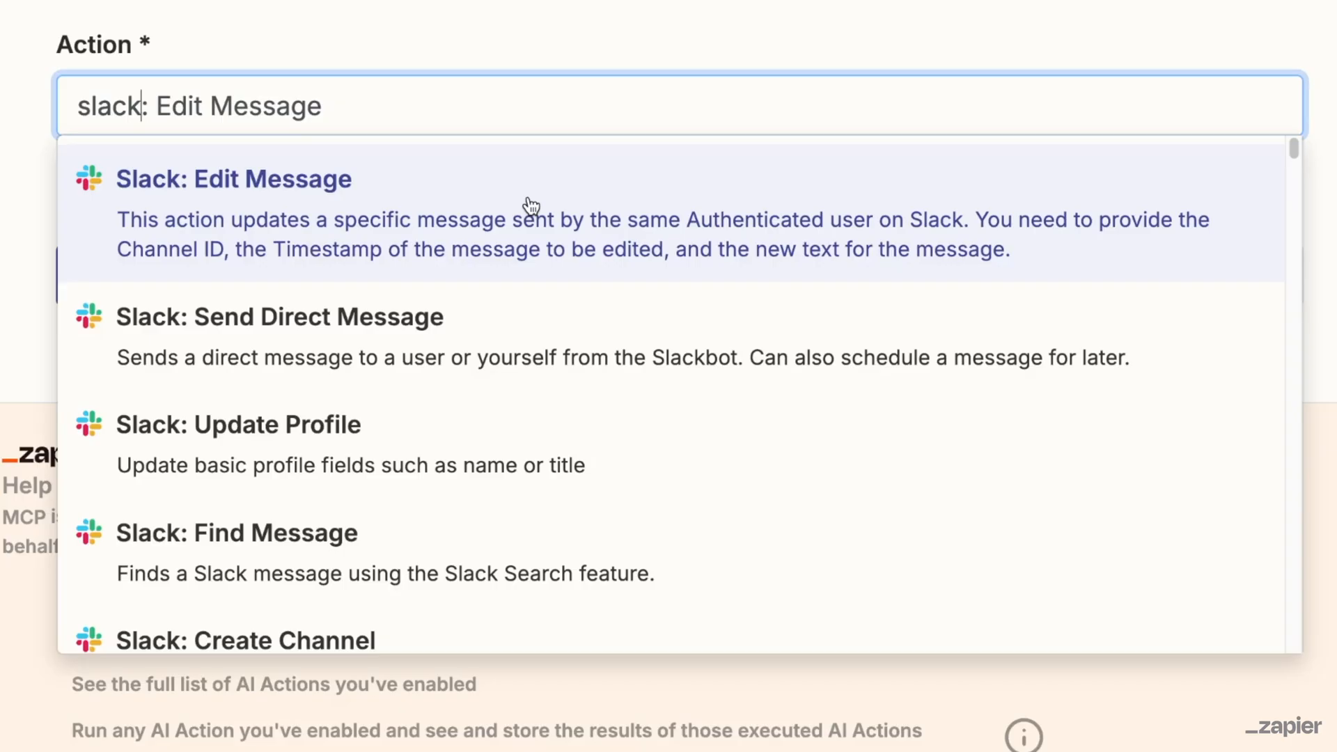
{"action": "type", "text": "google doc"}
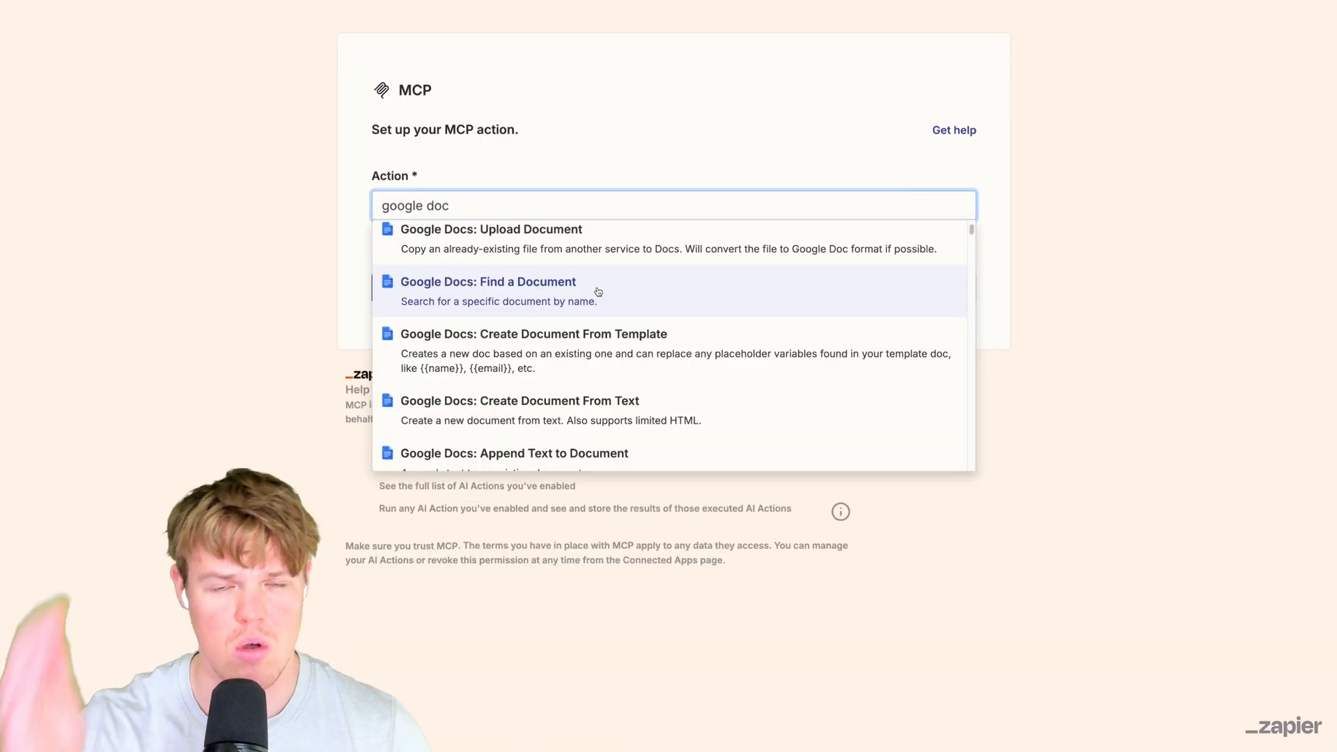
Search the action list for 'gmail: Send Email' to surface Gmail actions.
{"action": "scroll", "scroll_direction": "up", "scroll_amount": 3}
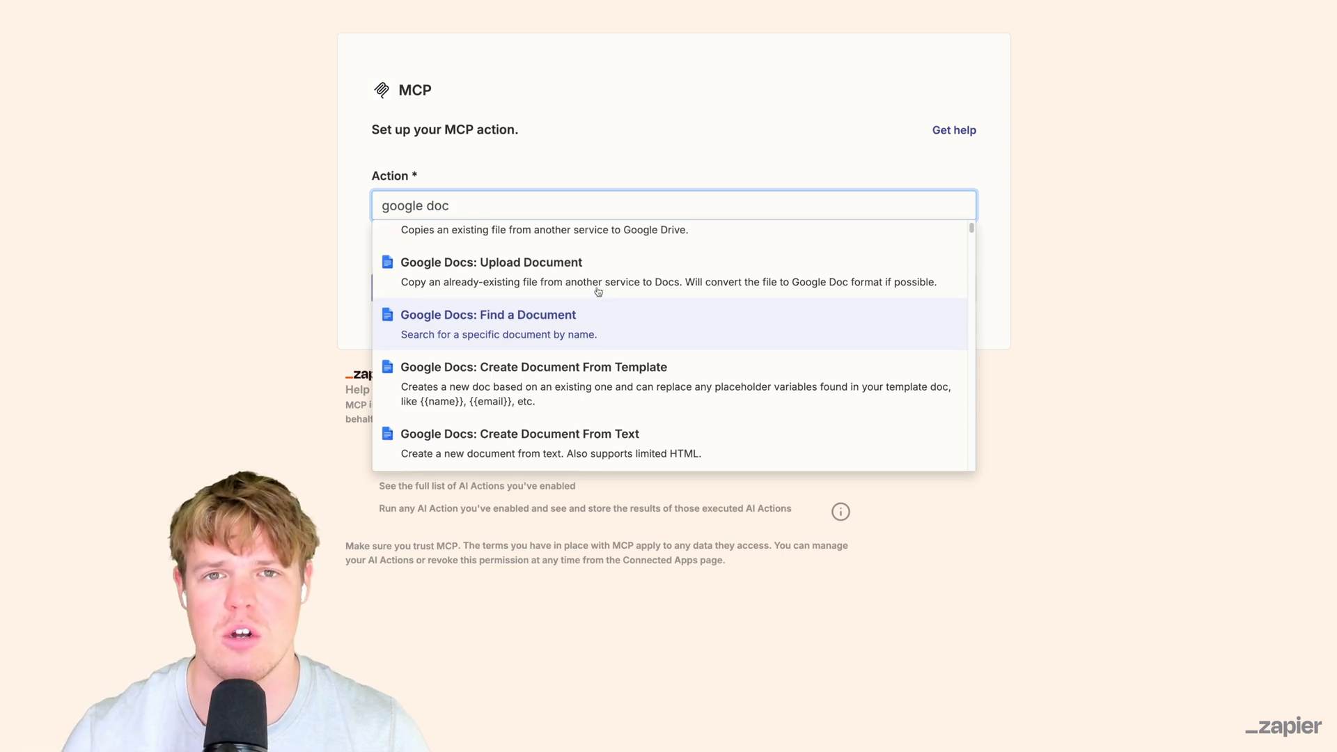
{"action": "scroll", "scroll_direction": "up", "scroll_amount": 3}
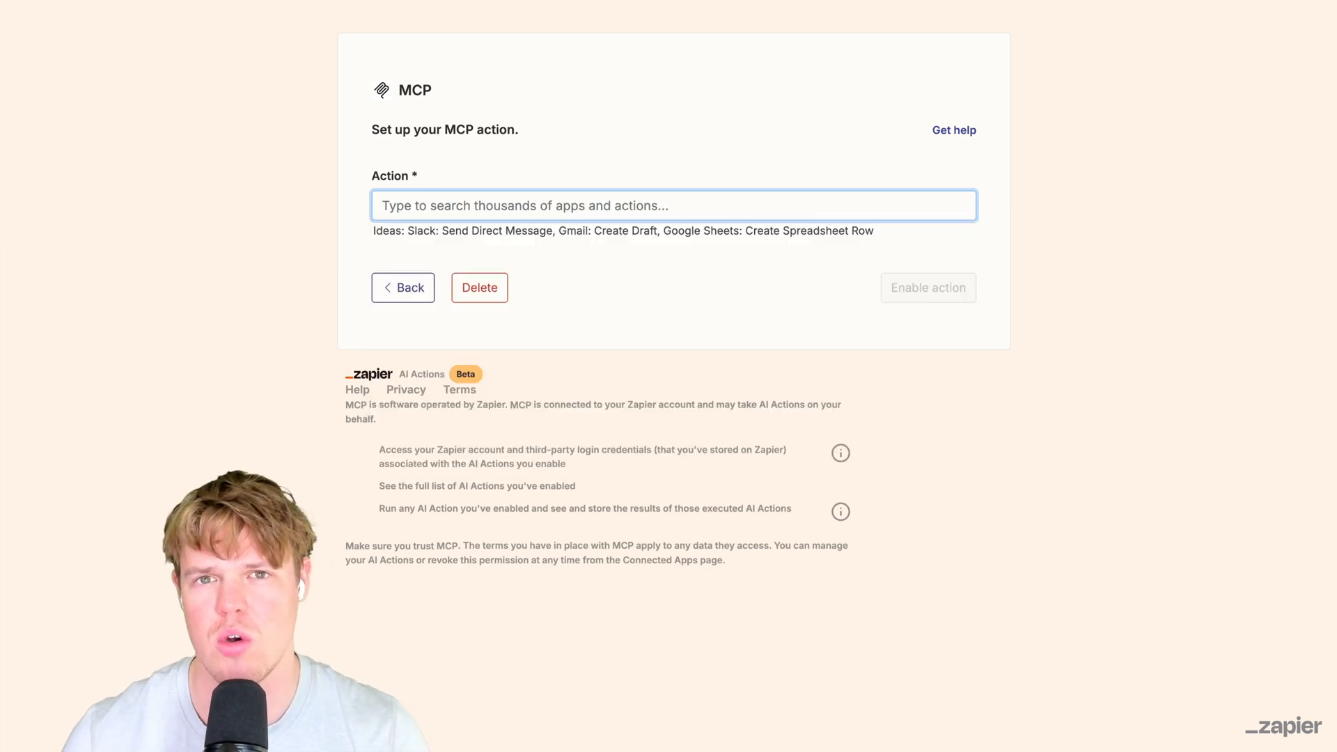
{"action": "type", "text": "gmail: Send Email"}
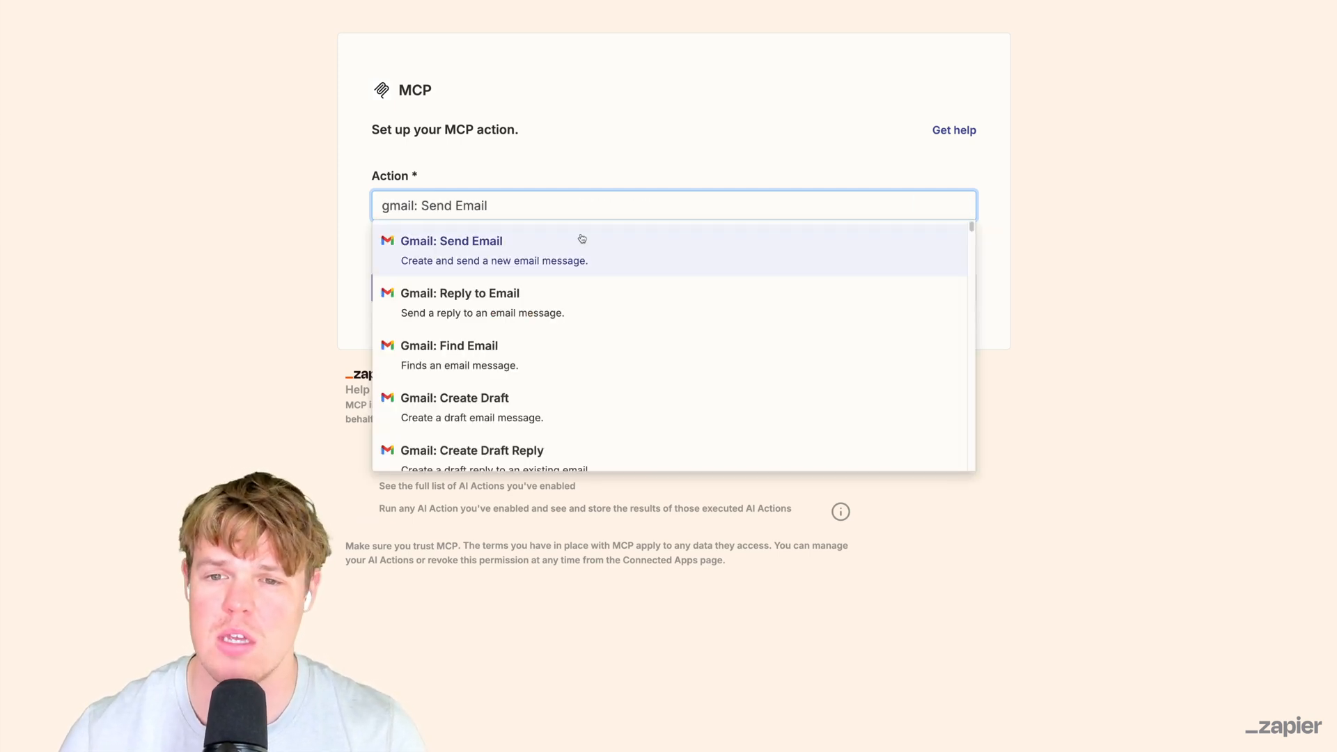
Choose Gmail: Create Draft with the To field set to a specific value.
{"action": "left_click", "coordinate": [454, 397]}
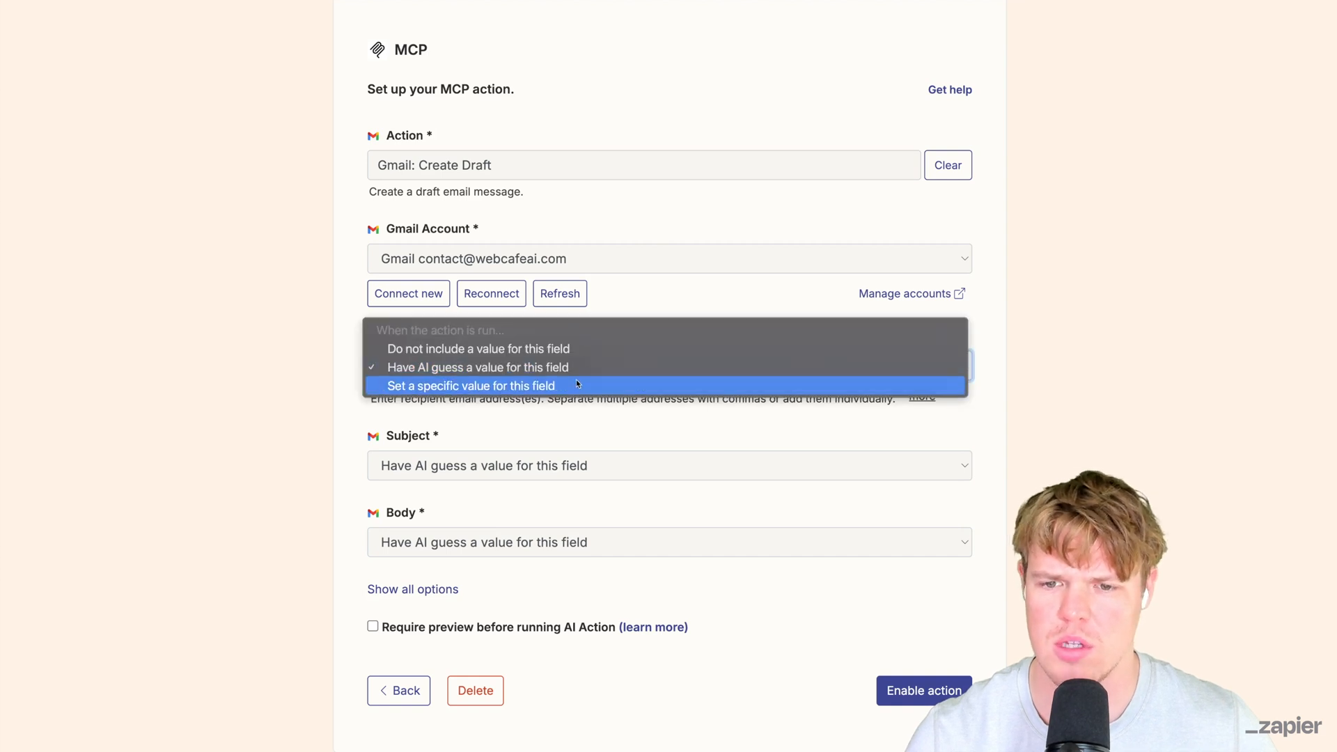
{"action": "left_click", "coordinate": [470, 385]}
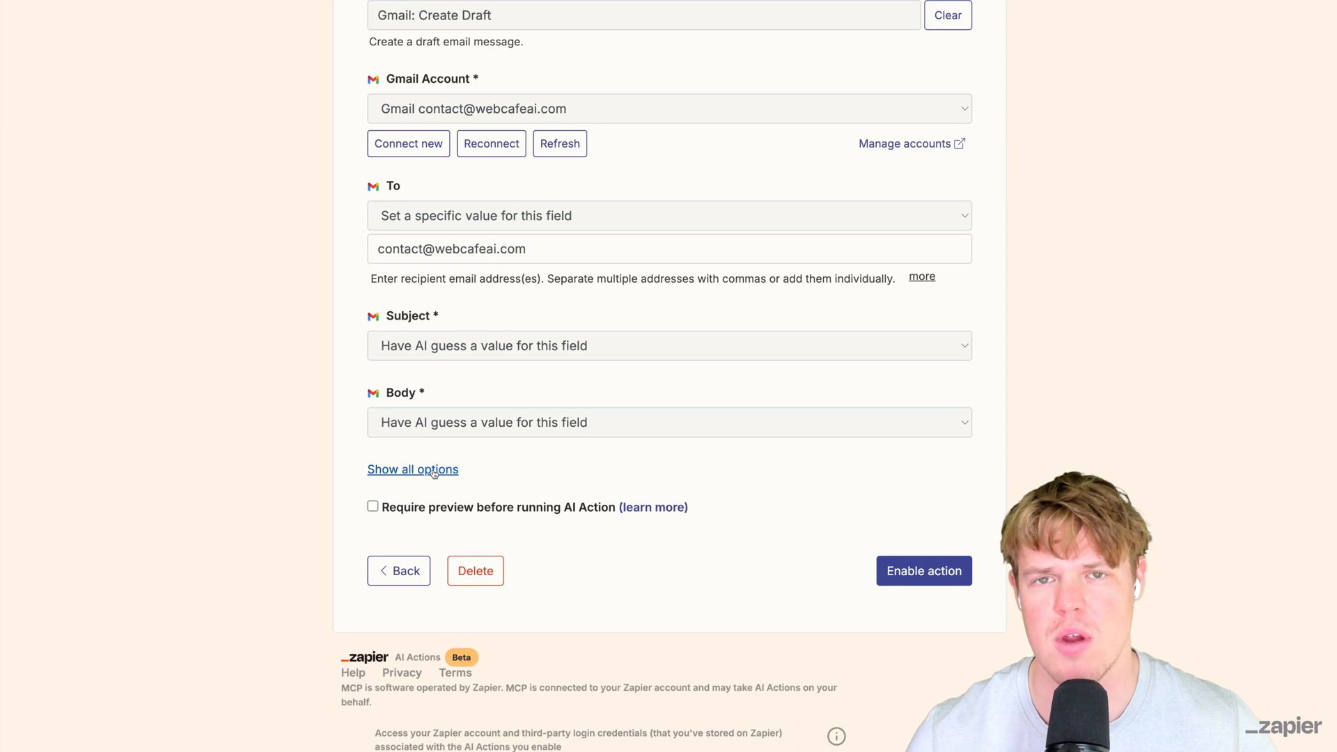
Reveal and review all additional draft email options.
{"action": "left_click", "coordinate": [412, 470]}
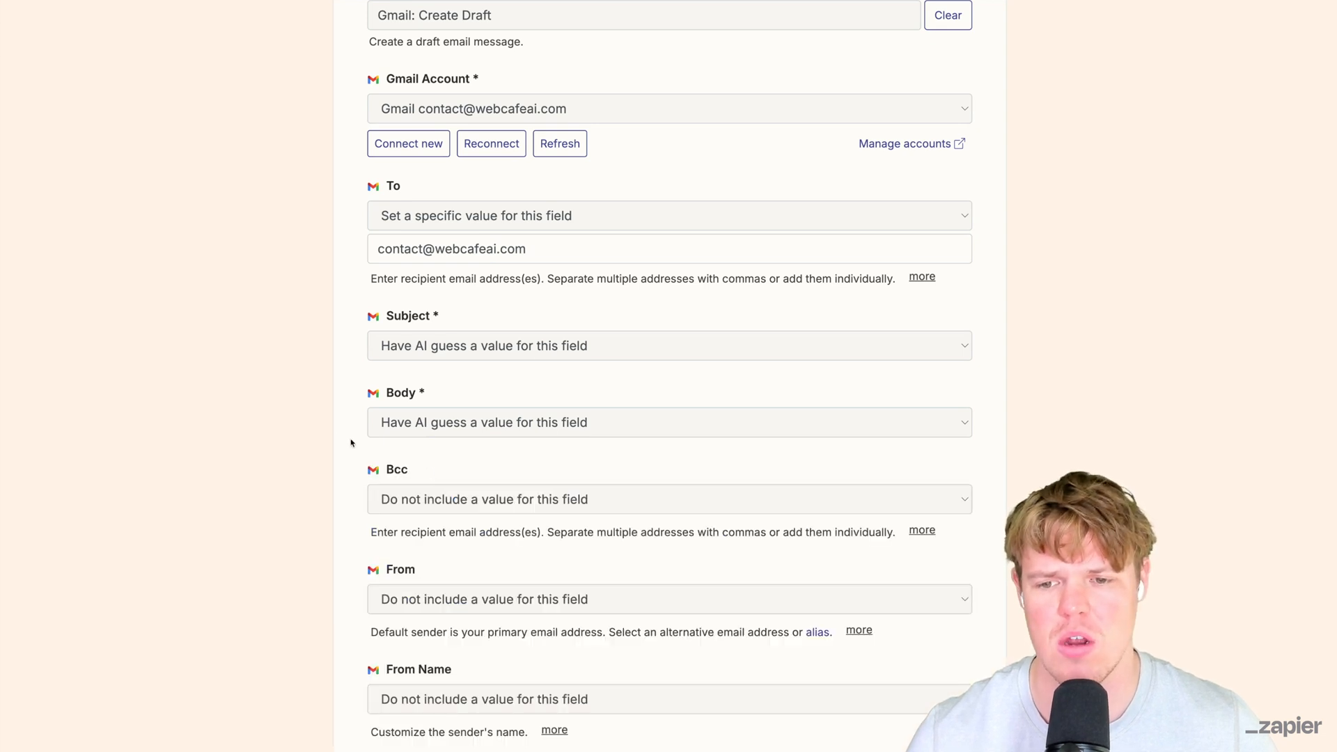
{"action": "scroll", "scroll_direction": "down", "scroll_amount": 3}
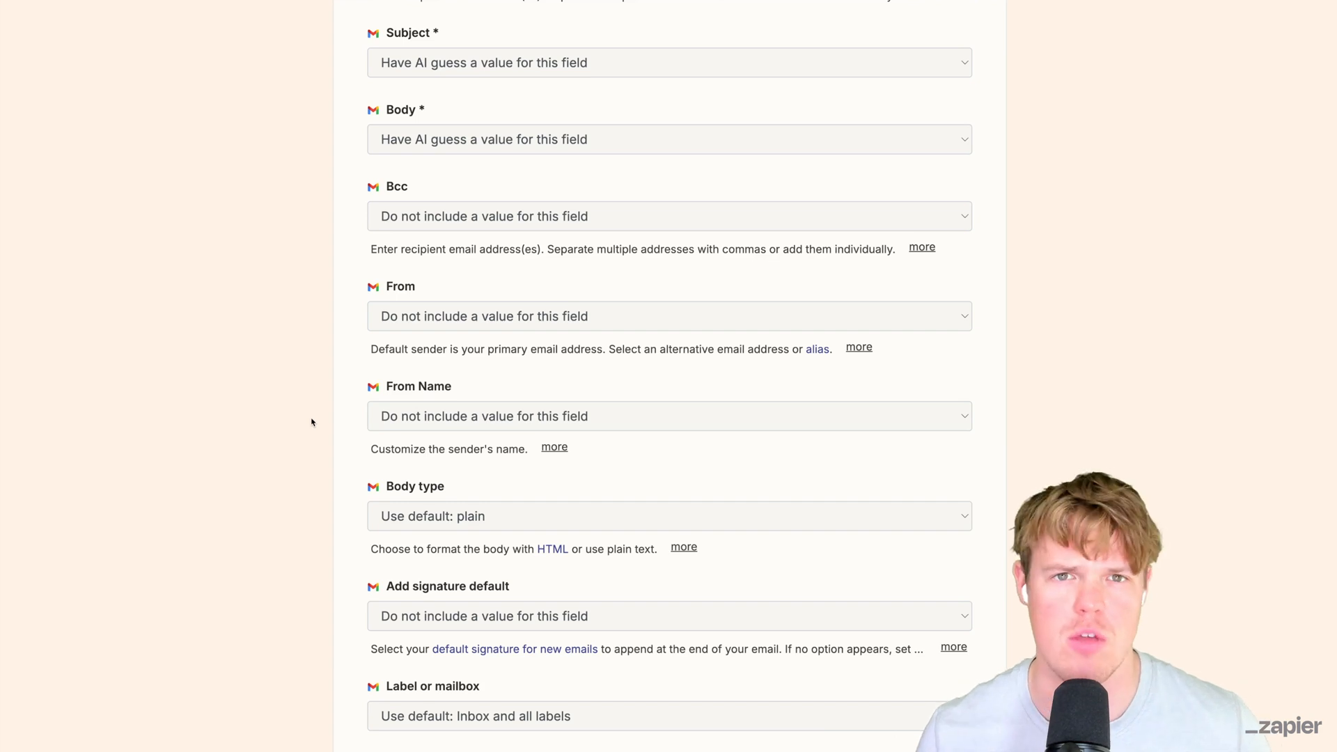
{"action": "mouse_move", "coordinate": [422, 419]}
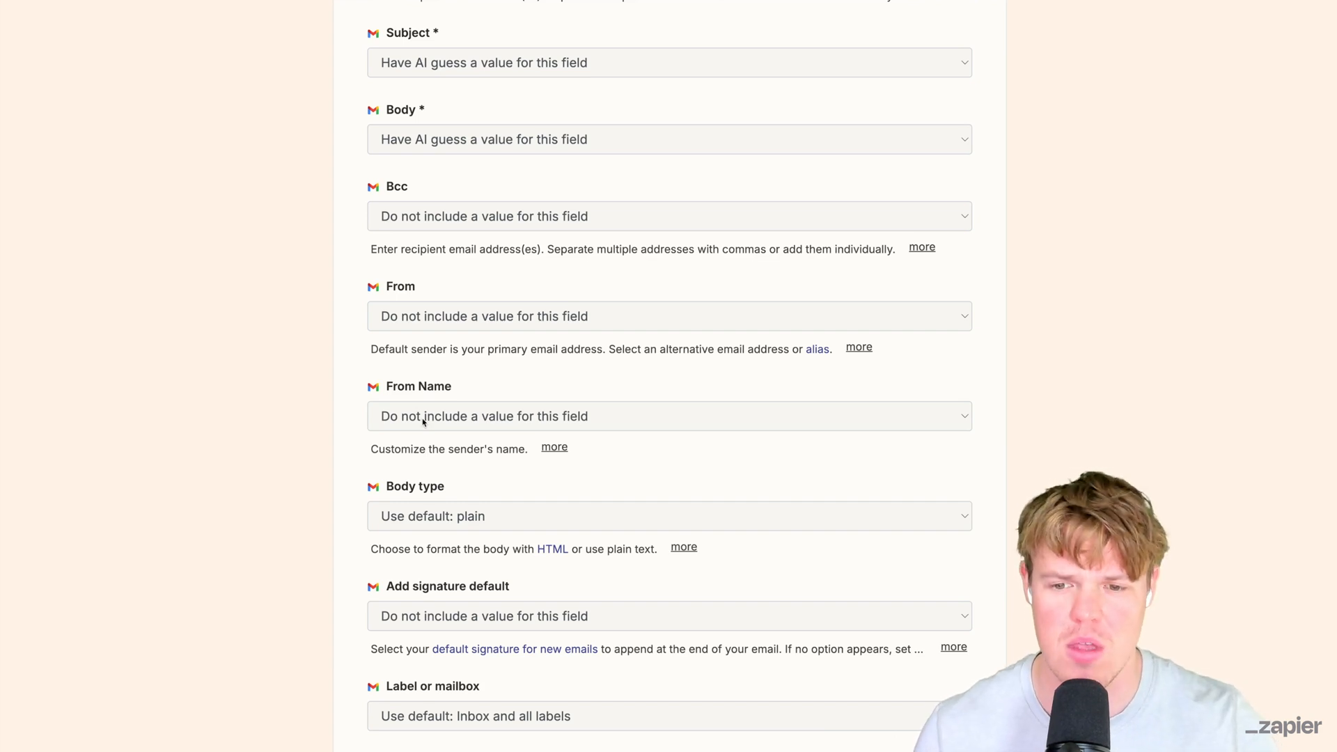
{"action": "scroll", "scroll_direction": "down", "scroll_amount": 3}
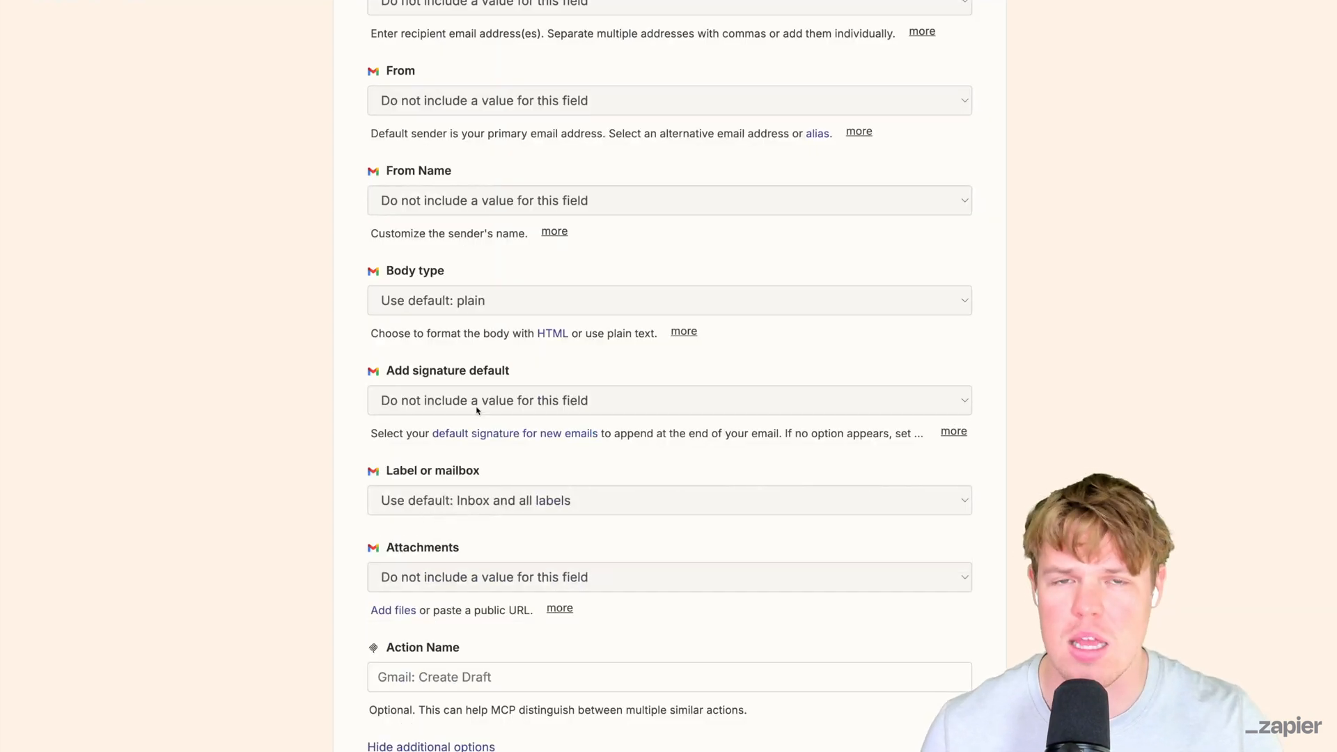
{"action": "scroll", "scroll_direction": "down", "scroll_amount": 3}
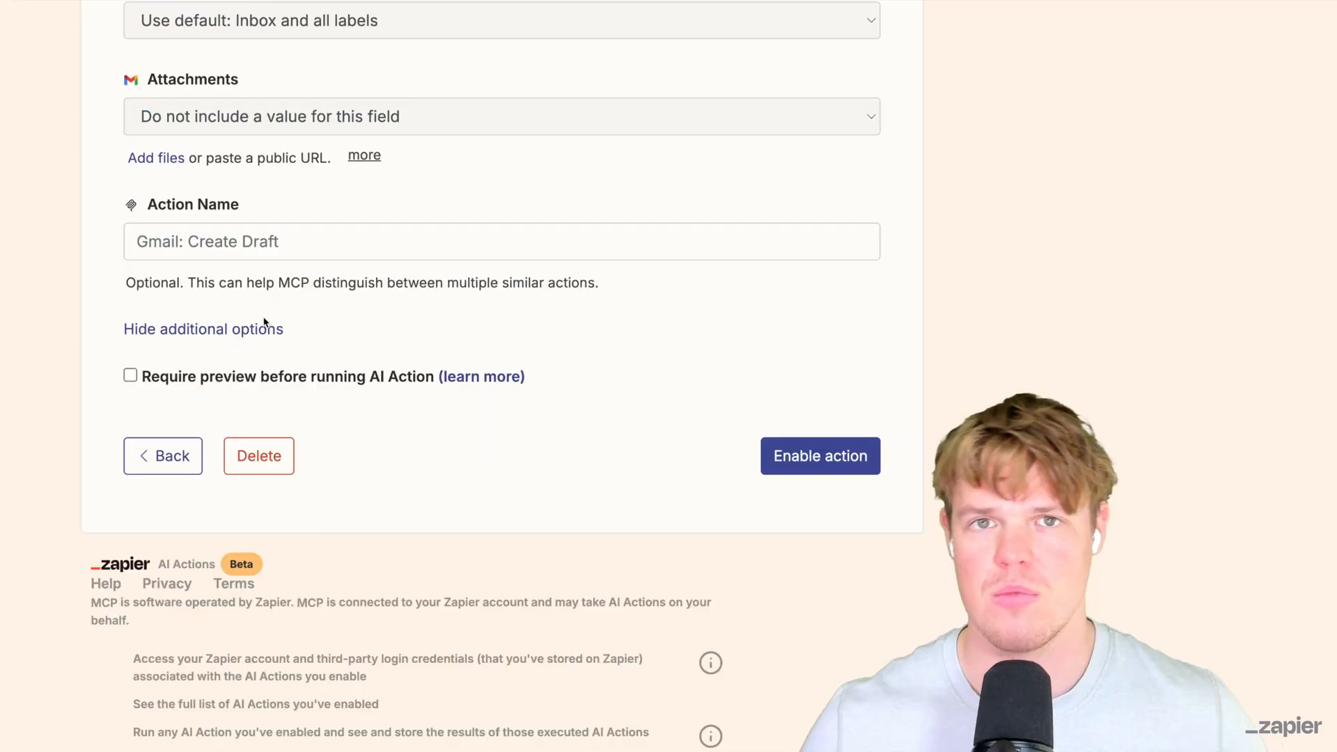
{"action": "mouse_move", "coordinate": [494, 396]}
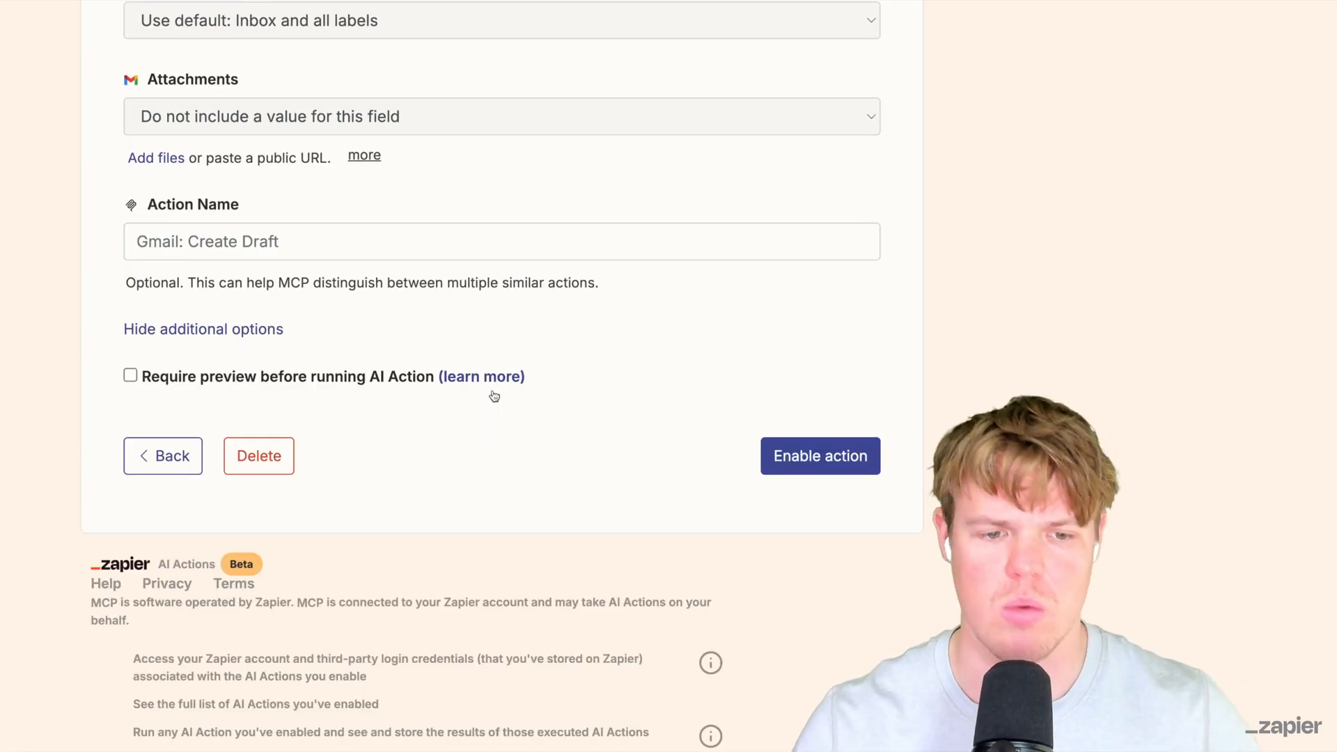
Enable the Gmail: Create Draft action, toggle it off and on, and return to MCP Settings.
{"action": "left_click", "coordinate": [819, 456]}
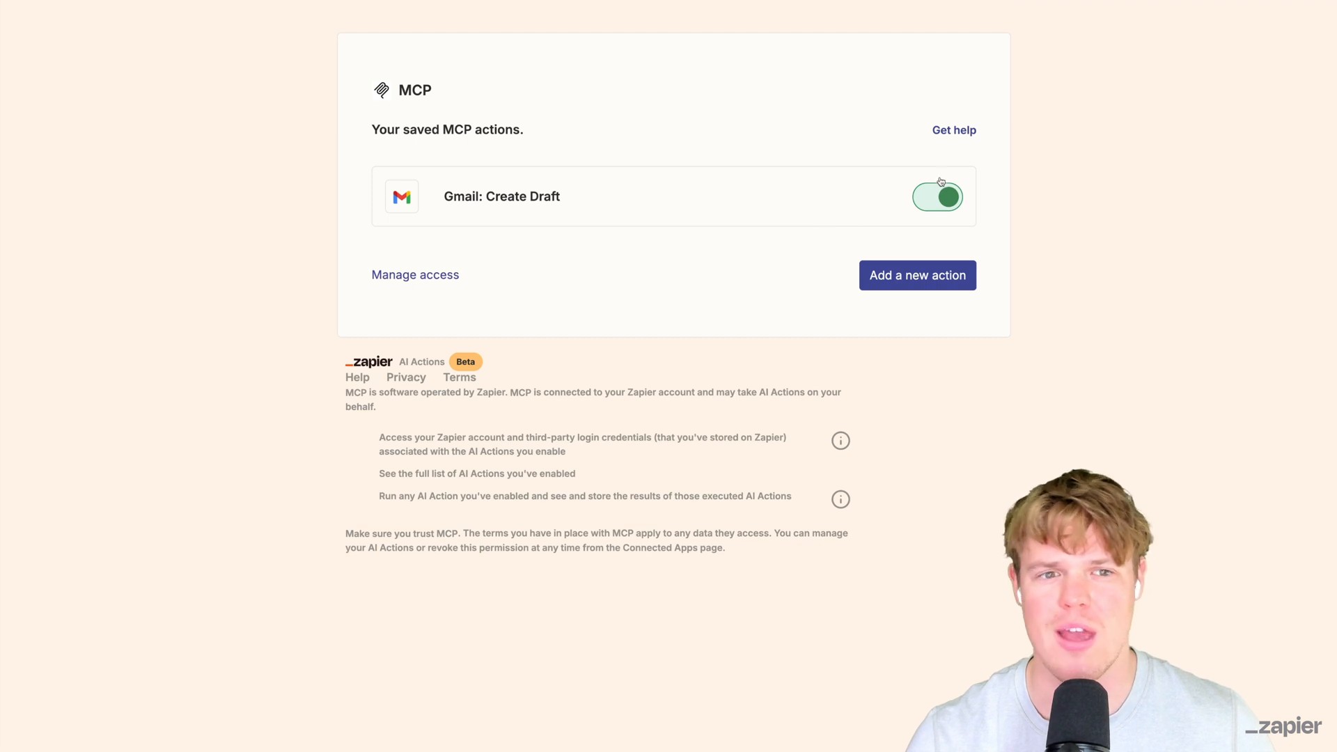
{"action": "left_click", "coordinate": [937, 197]}
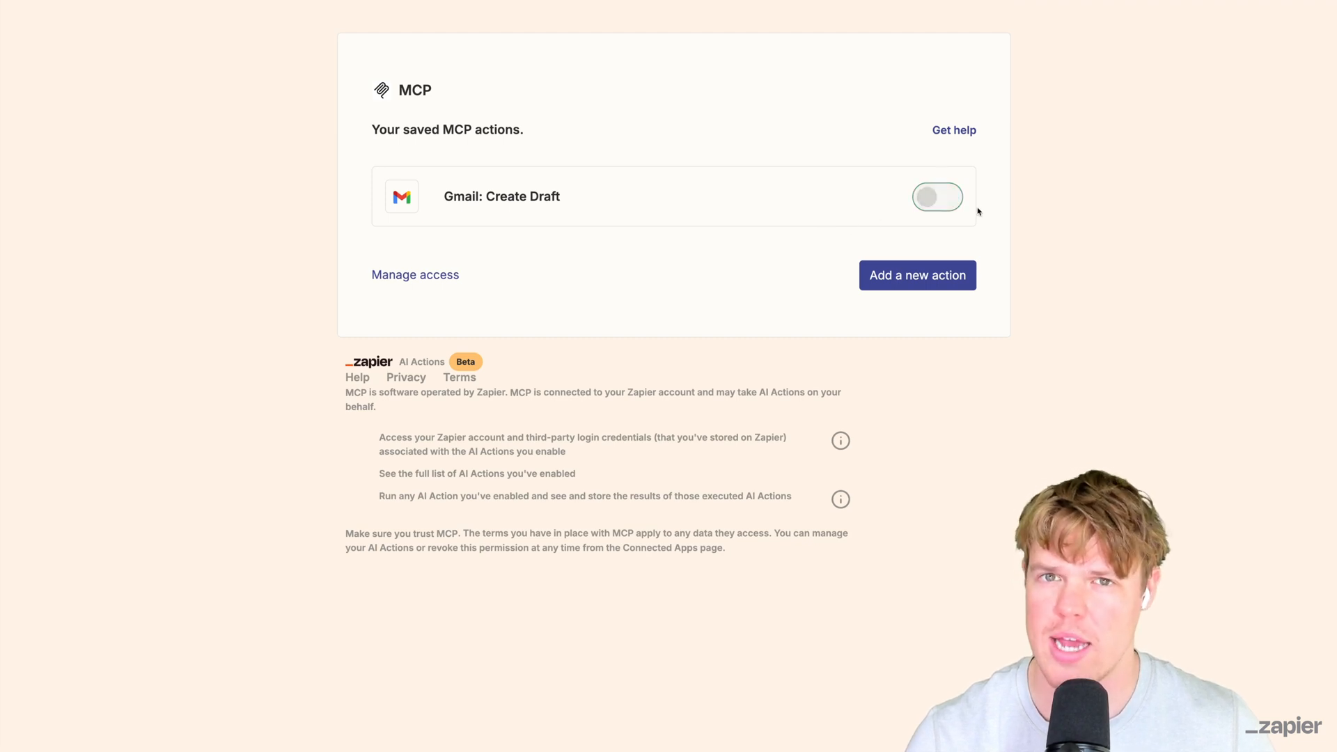
{"action": "mouse_move", "coordinate": [937, 204]}
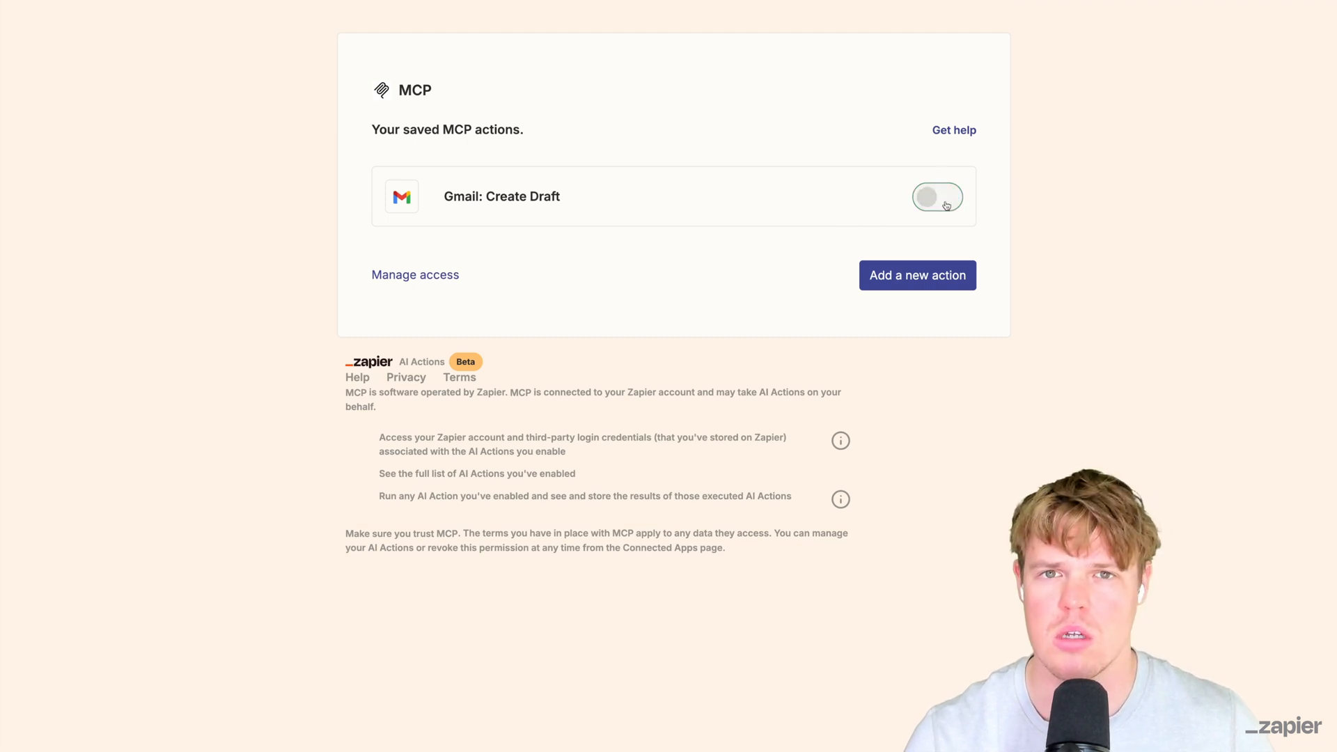
{"action": "left_click", "coordinate": [938, 196]}
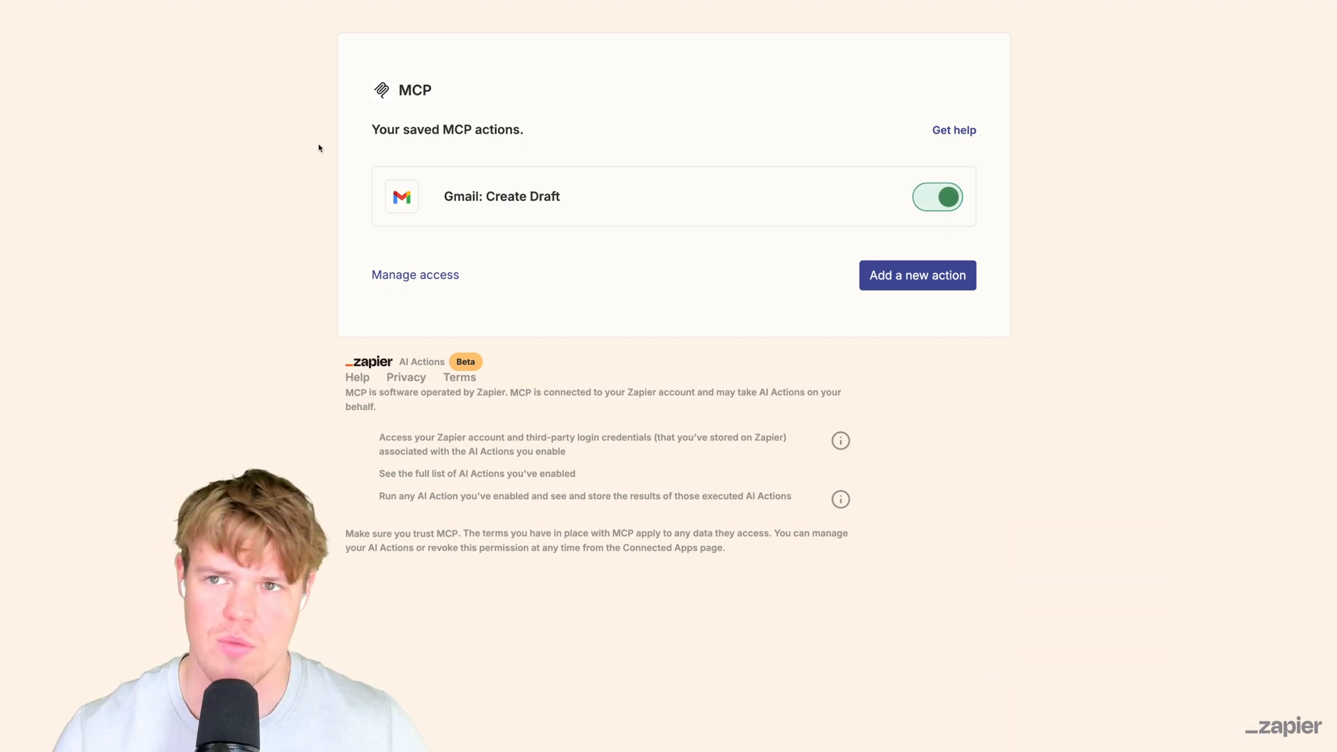
{"action": "left_click", "coordinate": [916, 274]}
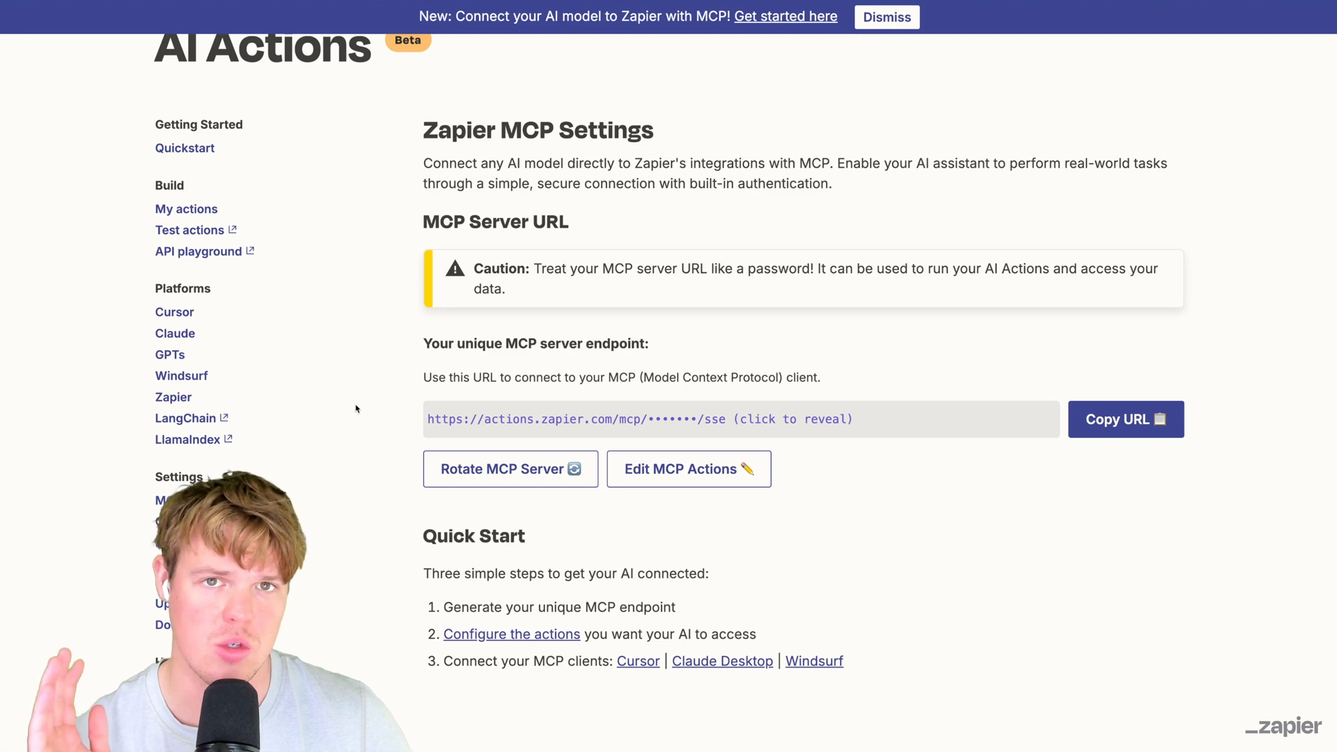
{"action": "mouse_move", "coordinate": [638, 660]}
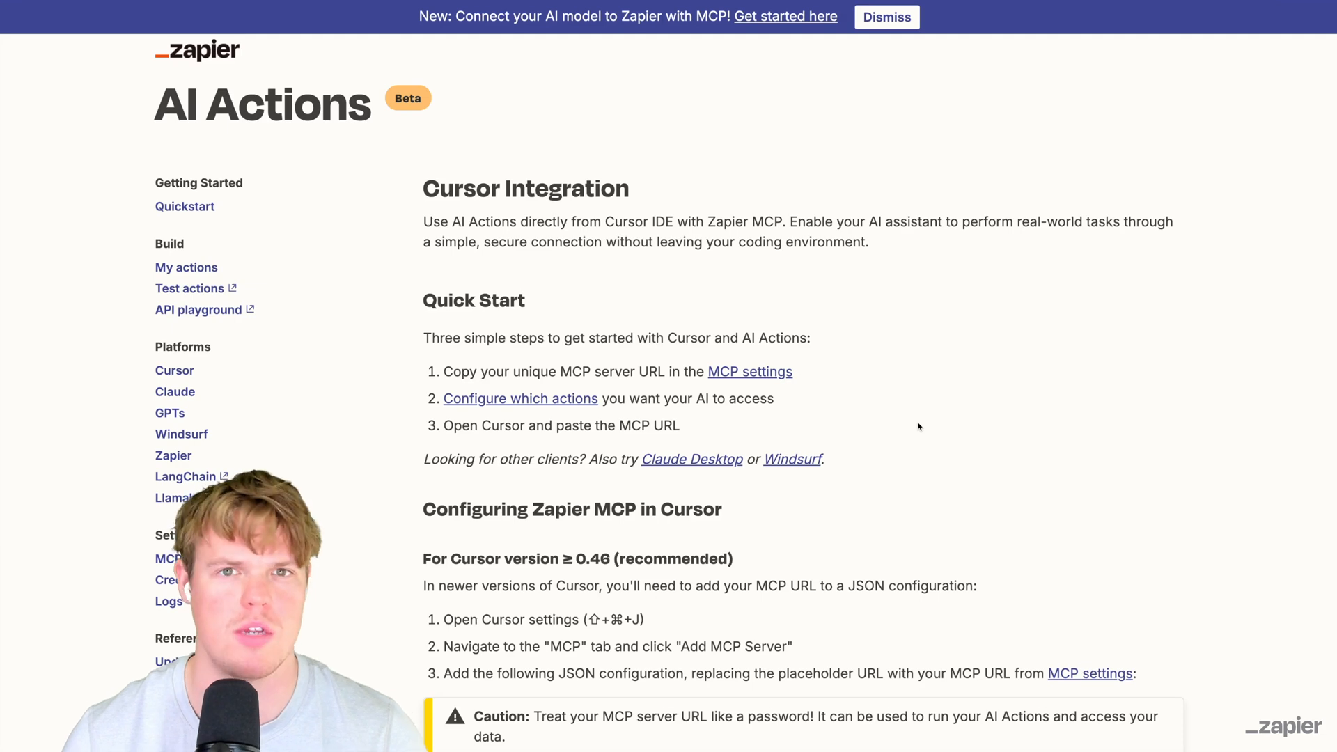
Review the guide's 'Configuring Zapier MCP in Cursor' JSON configuration section.
{"action": "scroll", "scroll_direction": "down", "scroll_amount": 3}
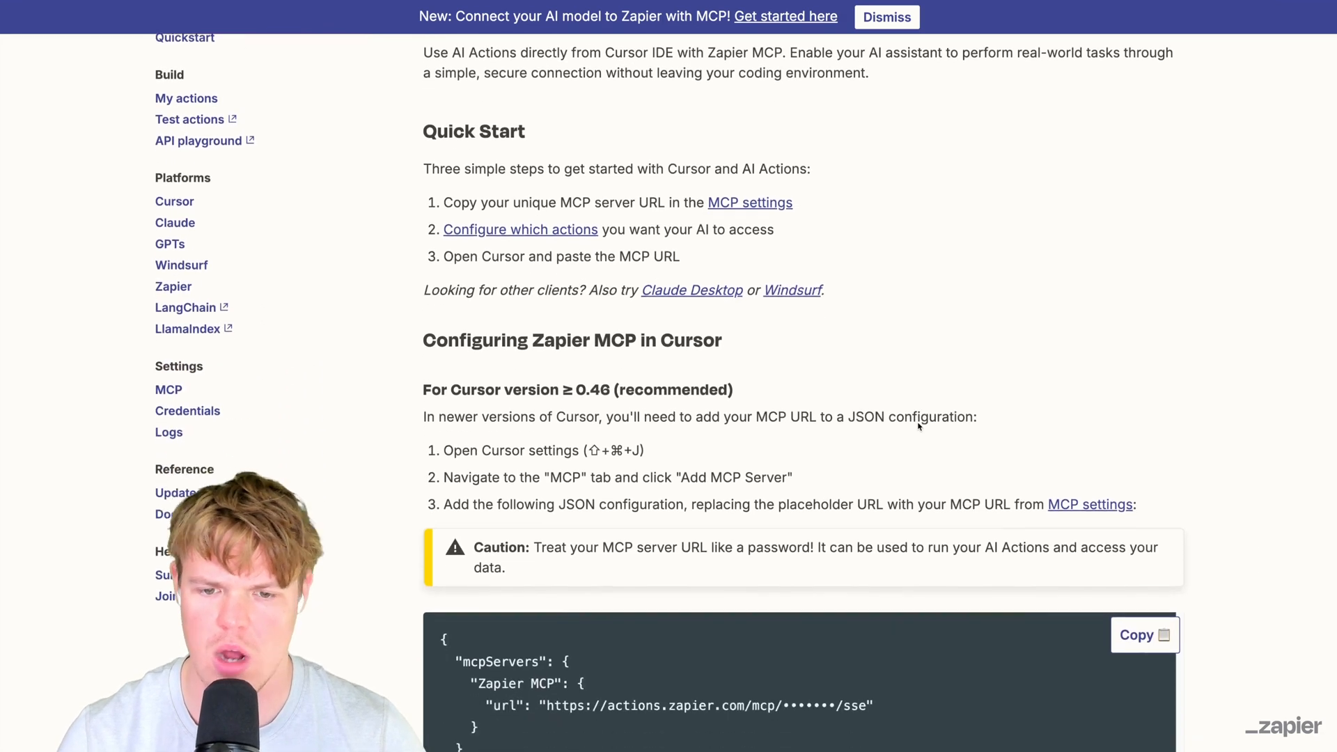
{"action": "scroll", "scroll_direction": "down", "scroll_amount": 3}
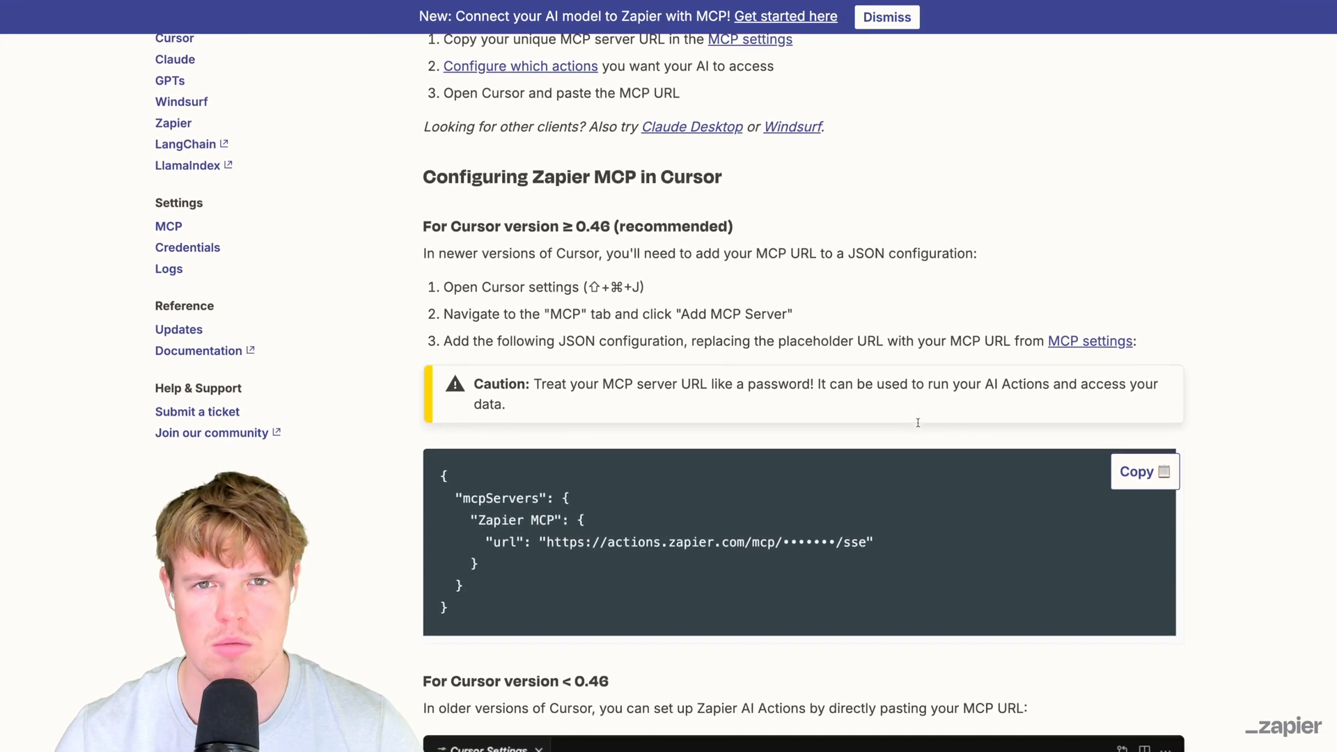
{"action": "scroll", "scroll_direction": "down", "scroll_amount": 3}
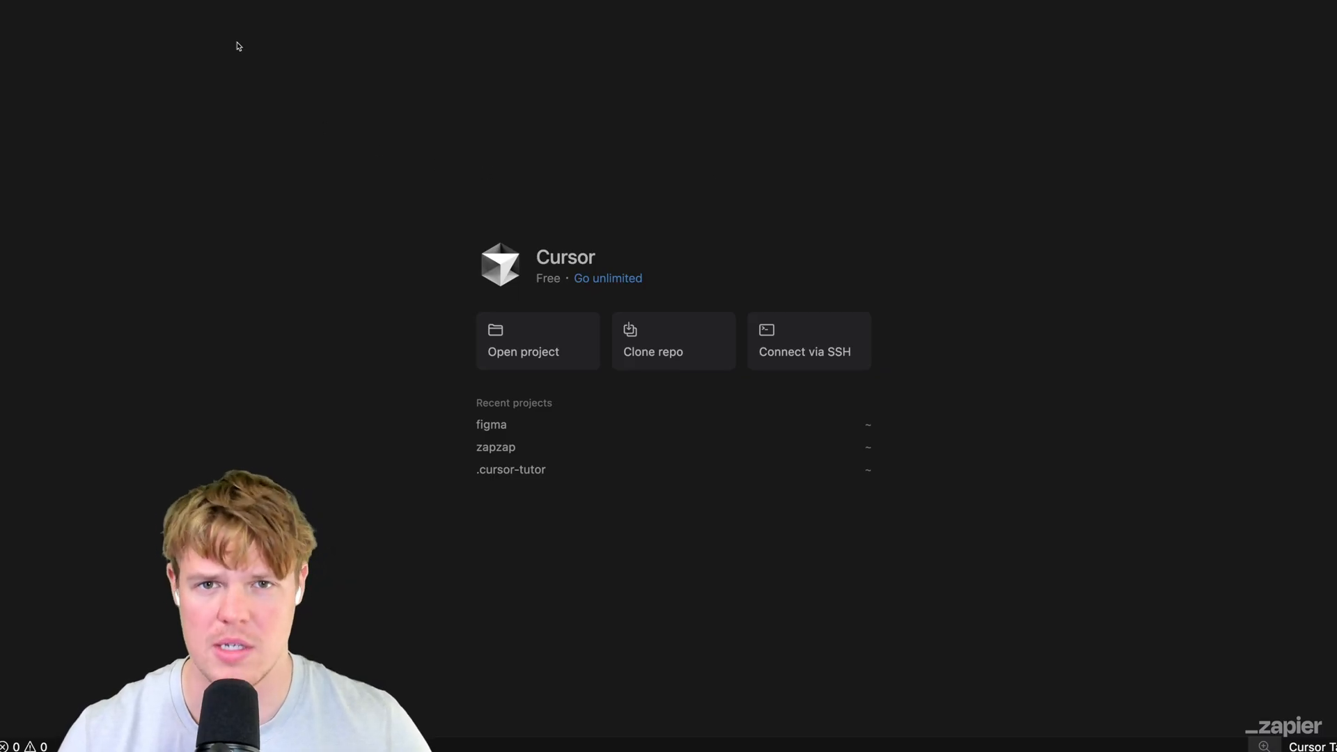
Reach Cursor Settings' MCP tab and add a new global MCP server.
{"action": "left_click", "coordinate": [61, 10]}
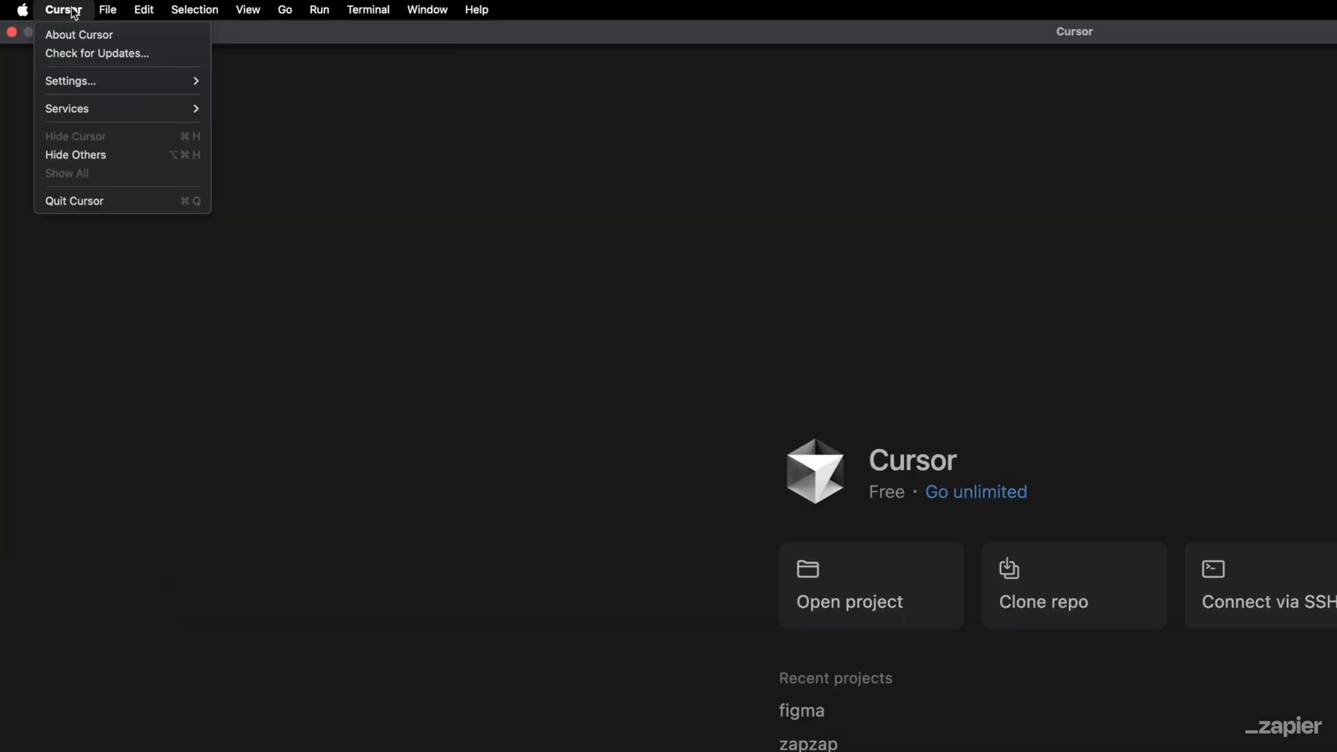
{"action": "left_click", "coordinate": [69, 80]}
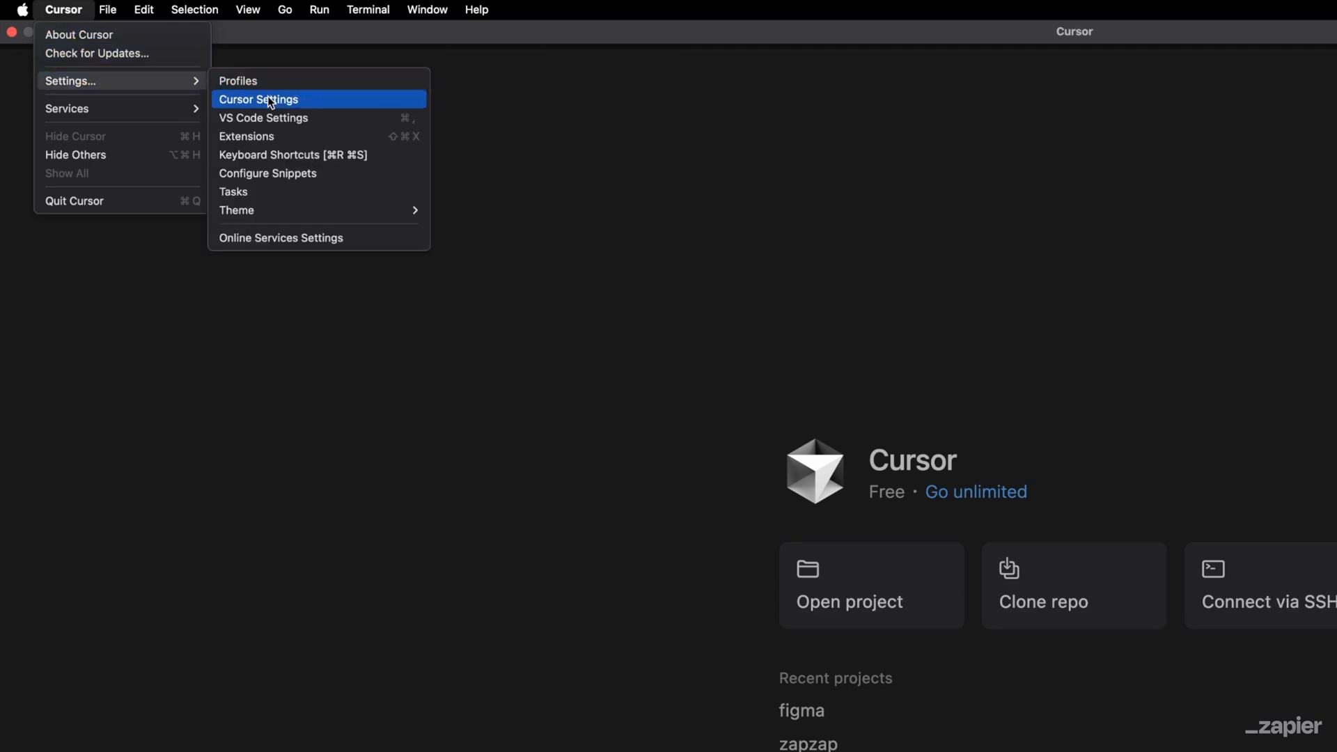
{"action": "left_click", "coordinate": [259, 99]}
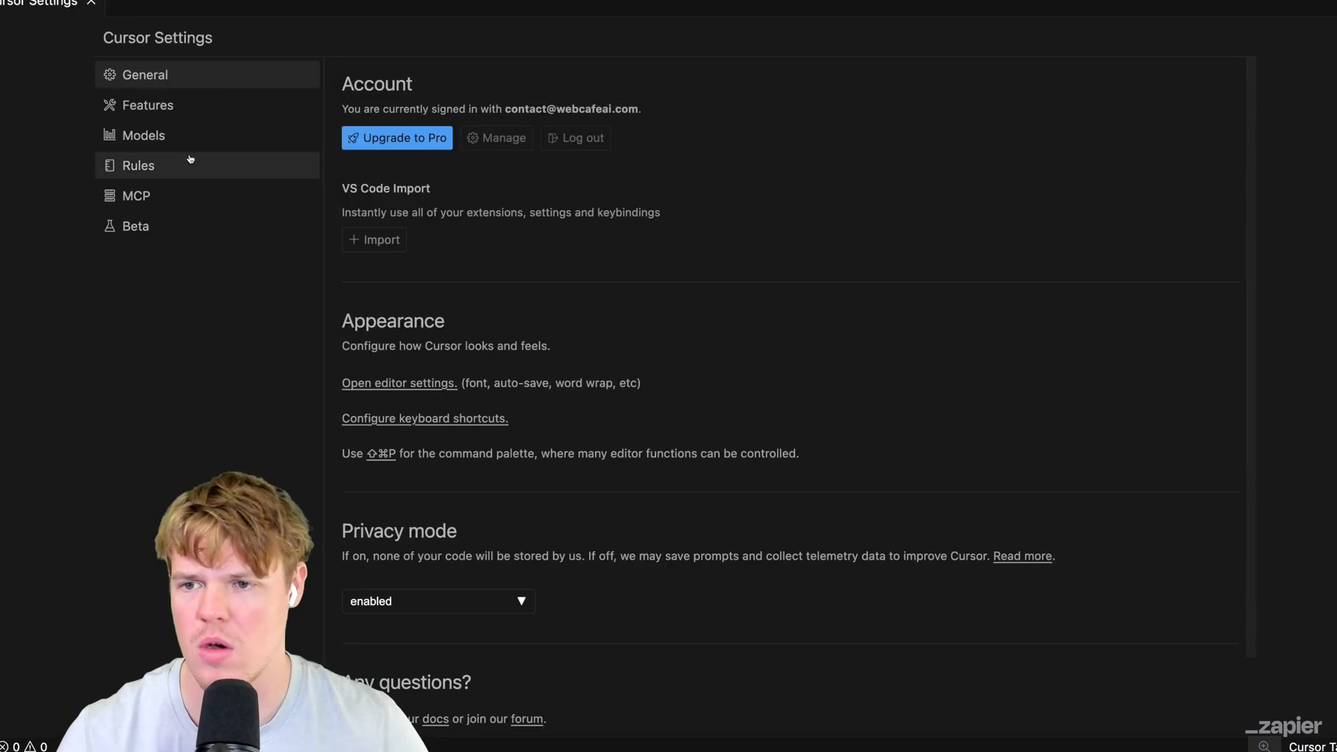
{"action": "mouse_move", "coordinate": [161, 195]}
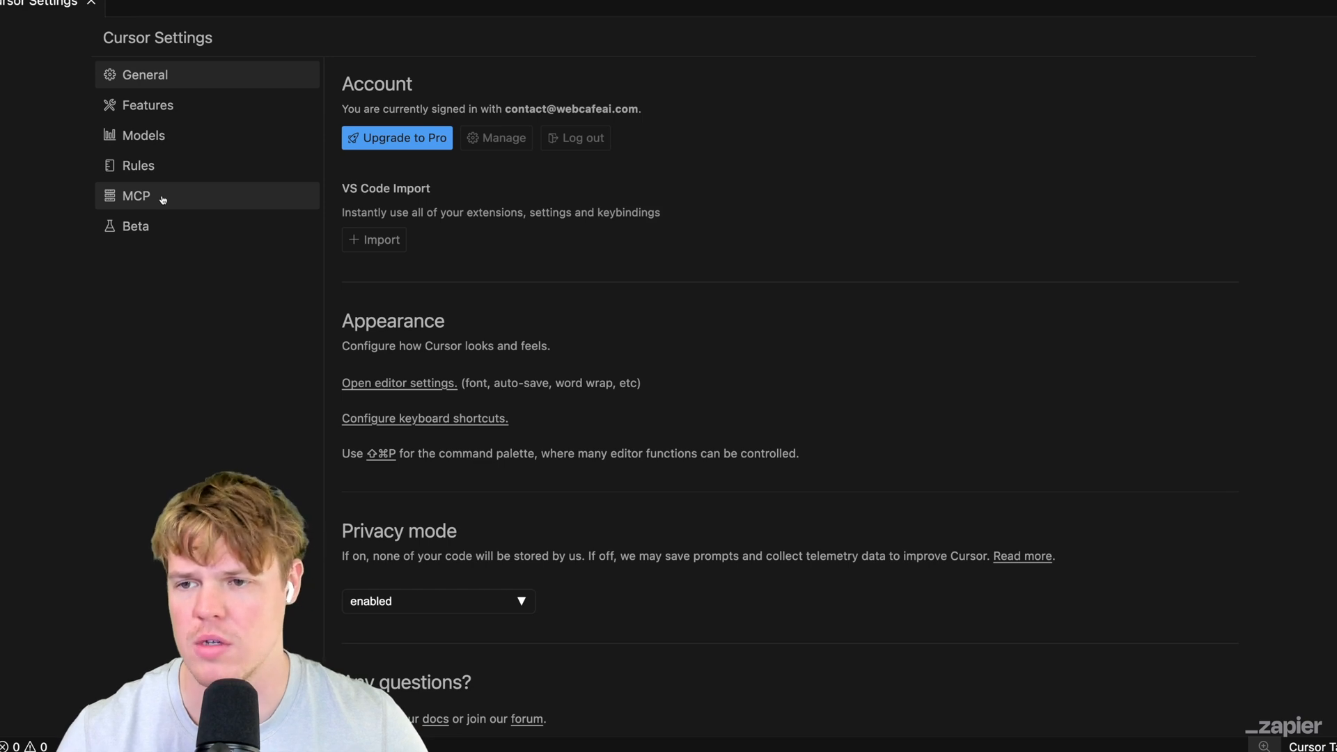
{"action": "left_click", "coordinate": [135, 195]}
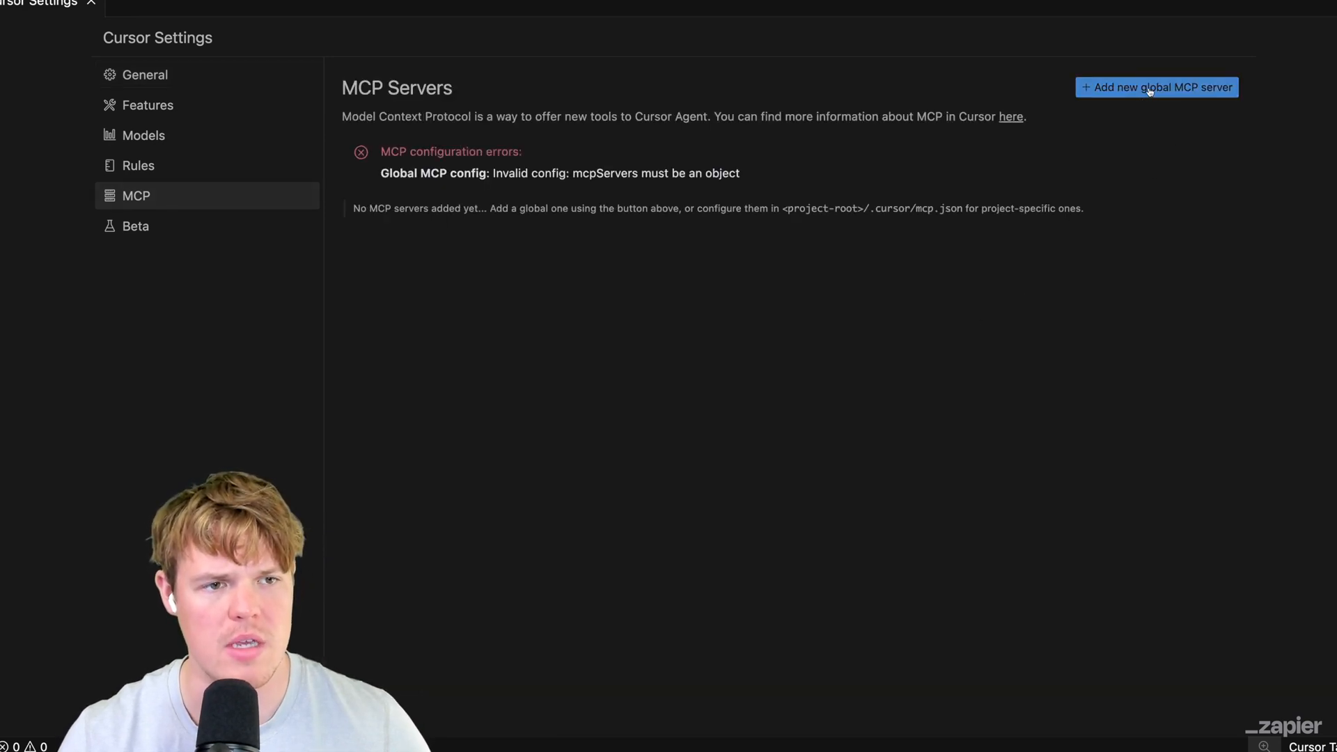
{"action": "left_click", "coordinate": [1156, 86]}
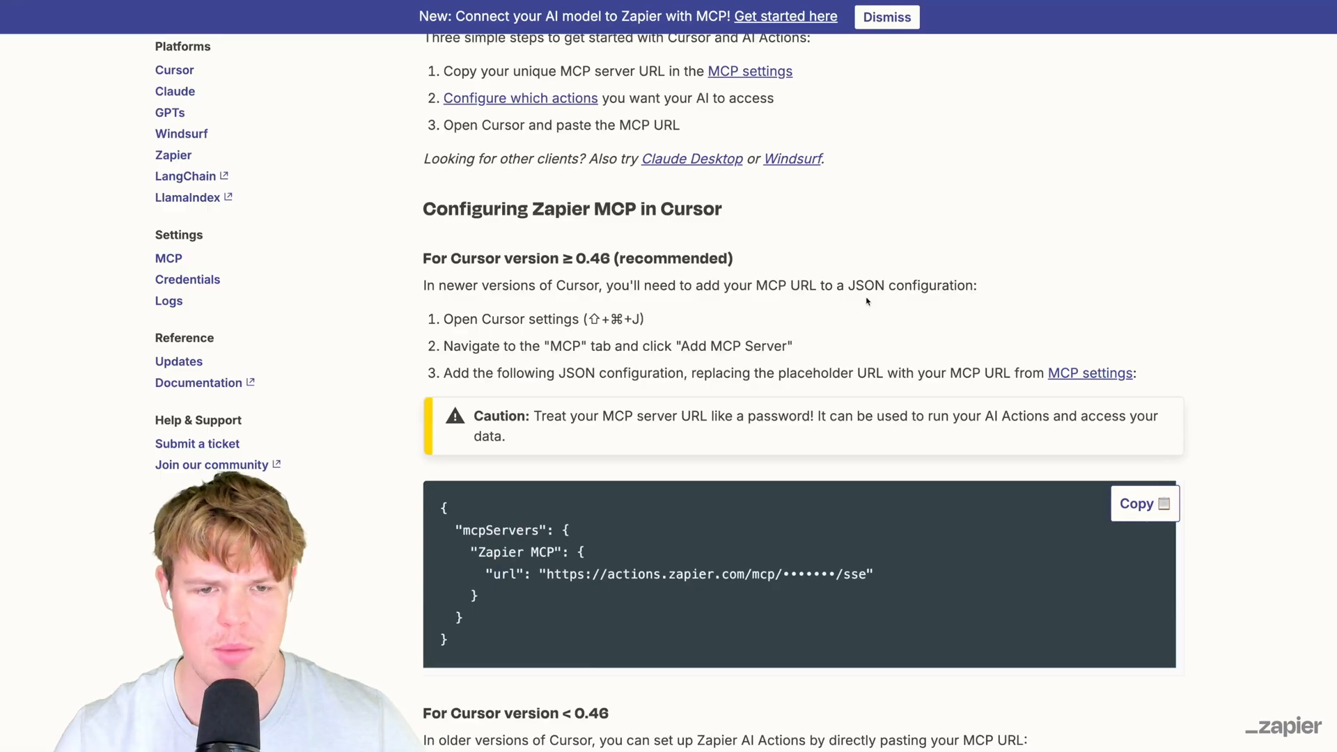
Paste the Zapier mcpServers snippet into mcp.json and select it.
{"action": "scroll", "scroll_direction": "down", "scroll_amount": 3}
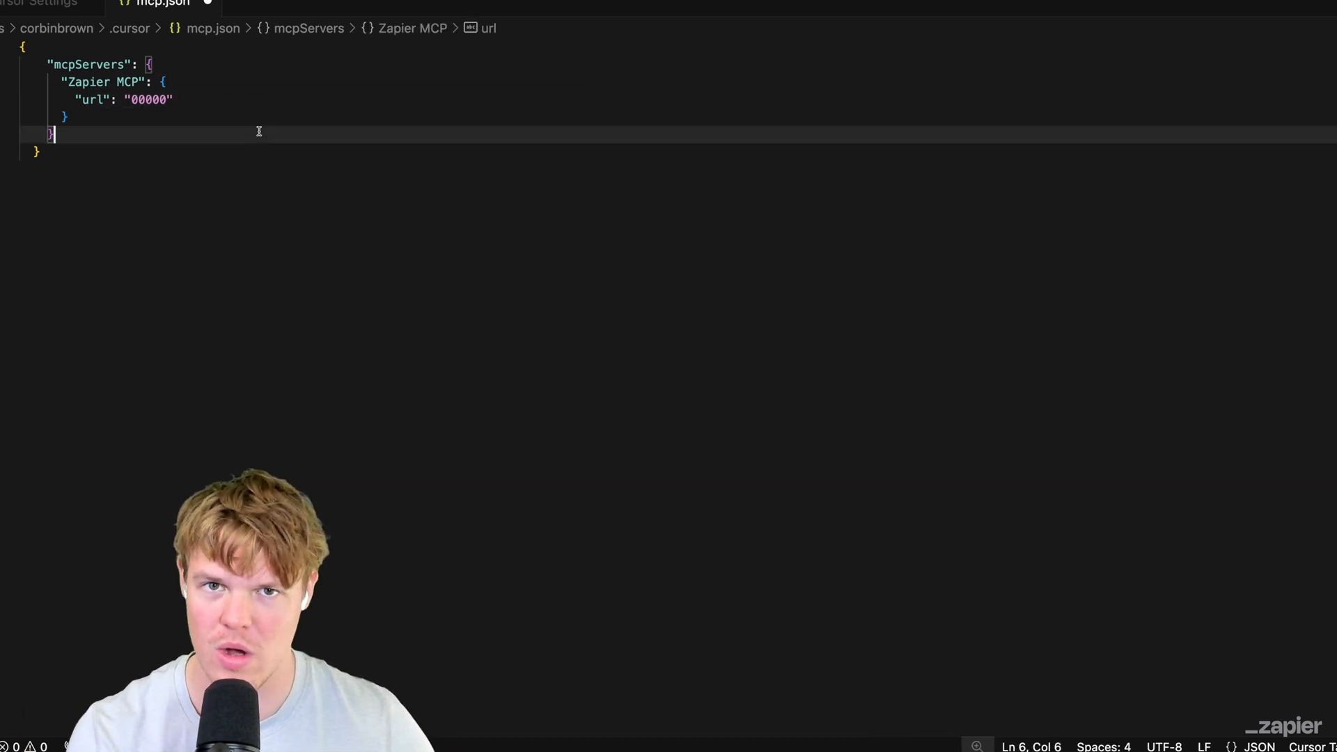
{"action": "double_click", "coordinate": [146, 99]}
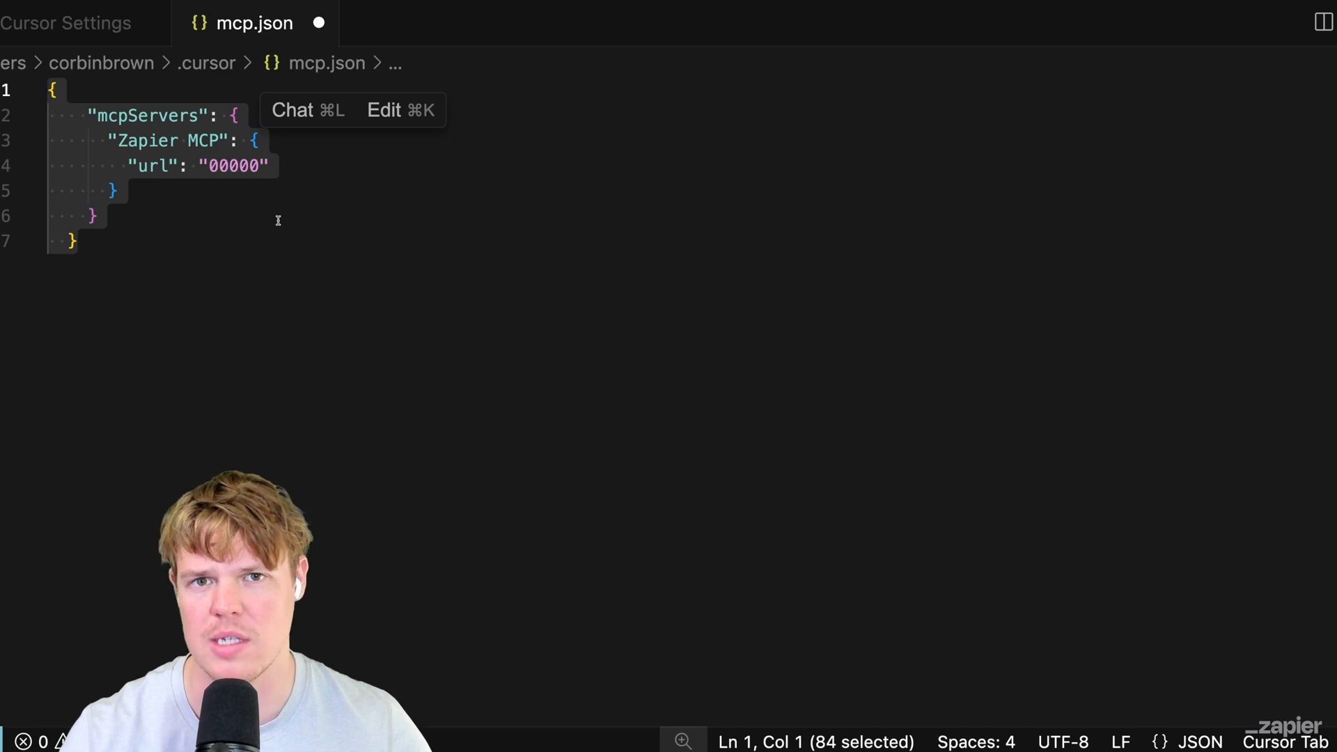
Confirm Zapier MCP is enabled with its tools and start a new agent chat.
{"action": "left_click", "coordinate": [66, 23]}
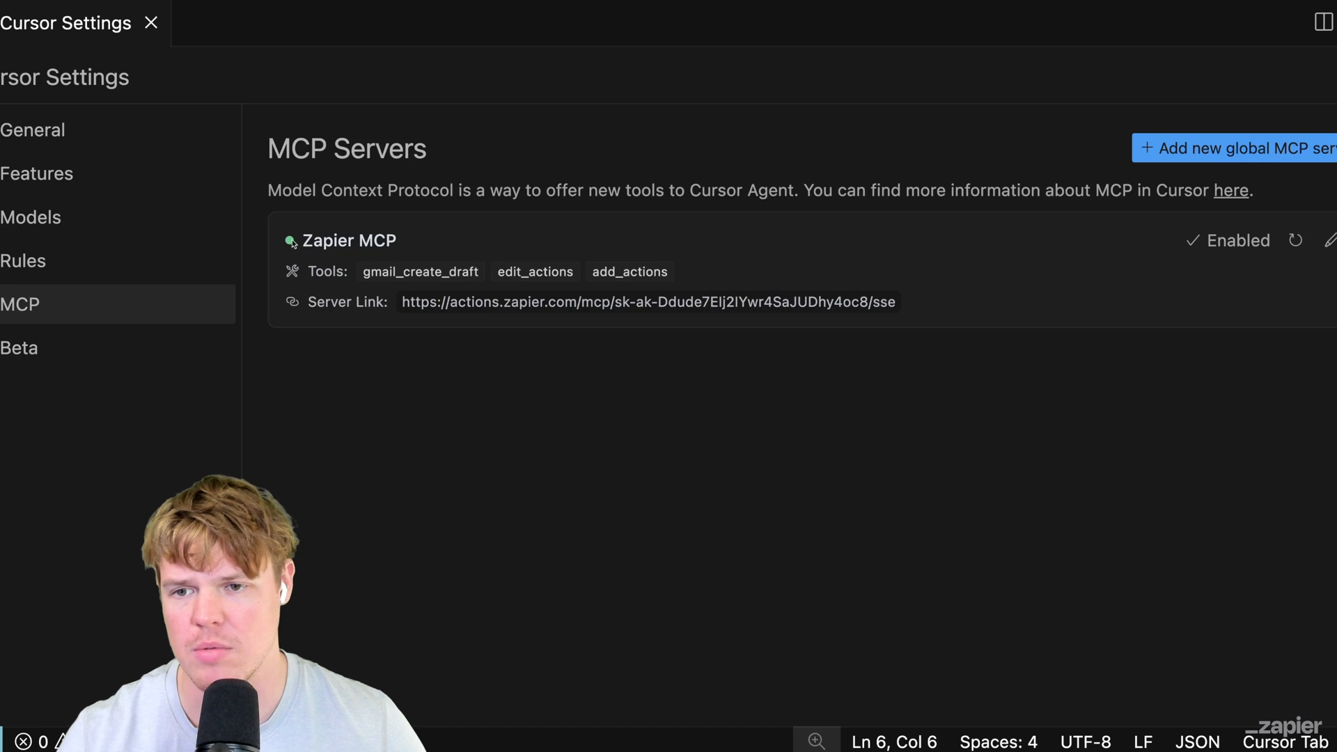
{"action": "left_click", "coordinate": [1261, 31]}
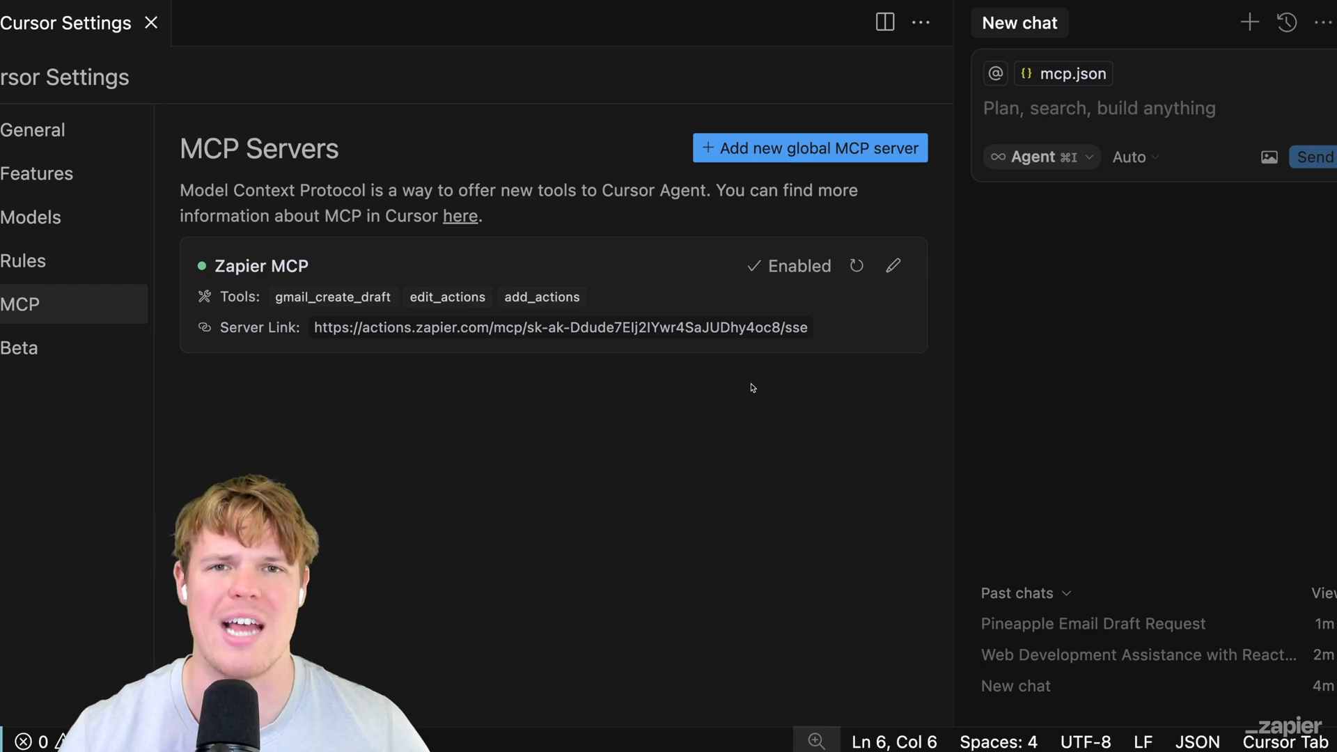
{"action": "mouse_move", "coordinate": [236, 305]}
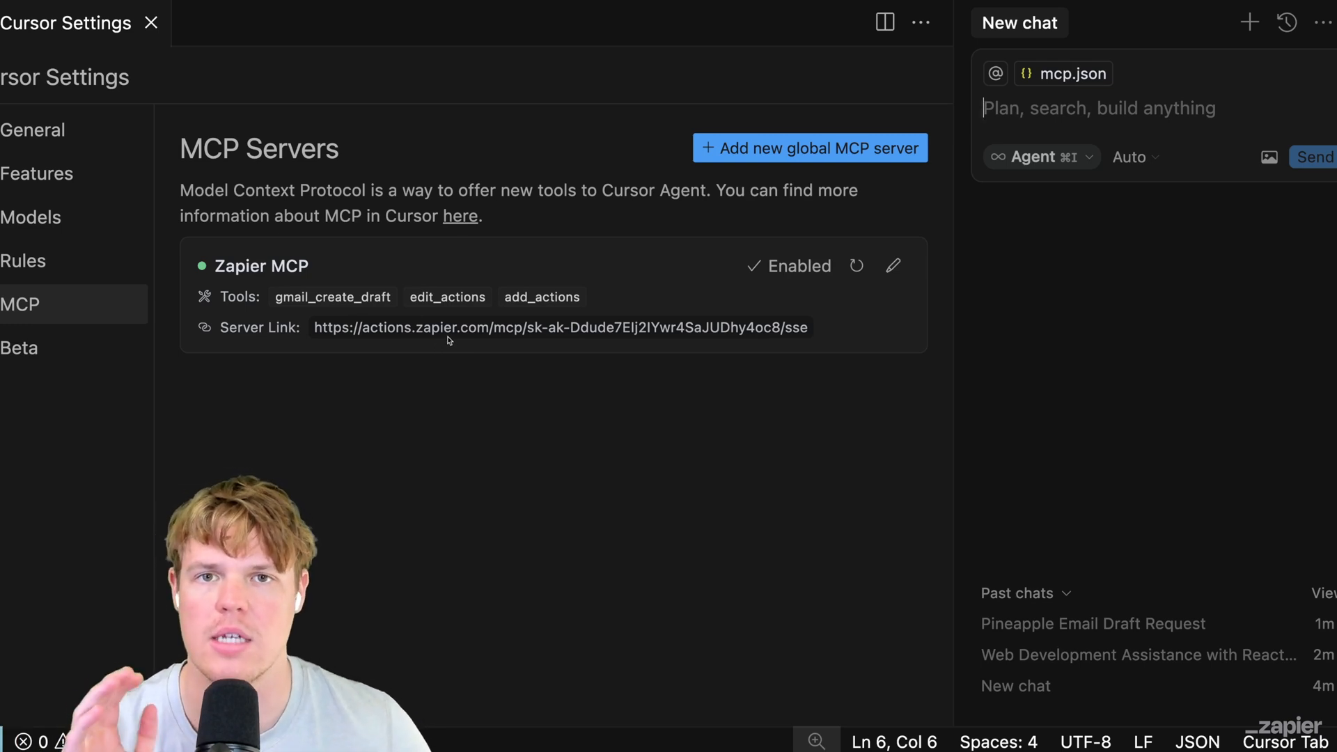
{"action": "mouse_move", "coordinate": [315, 297]}
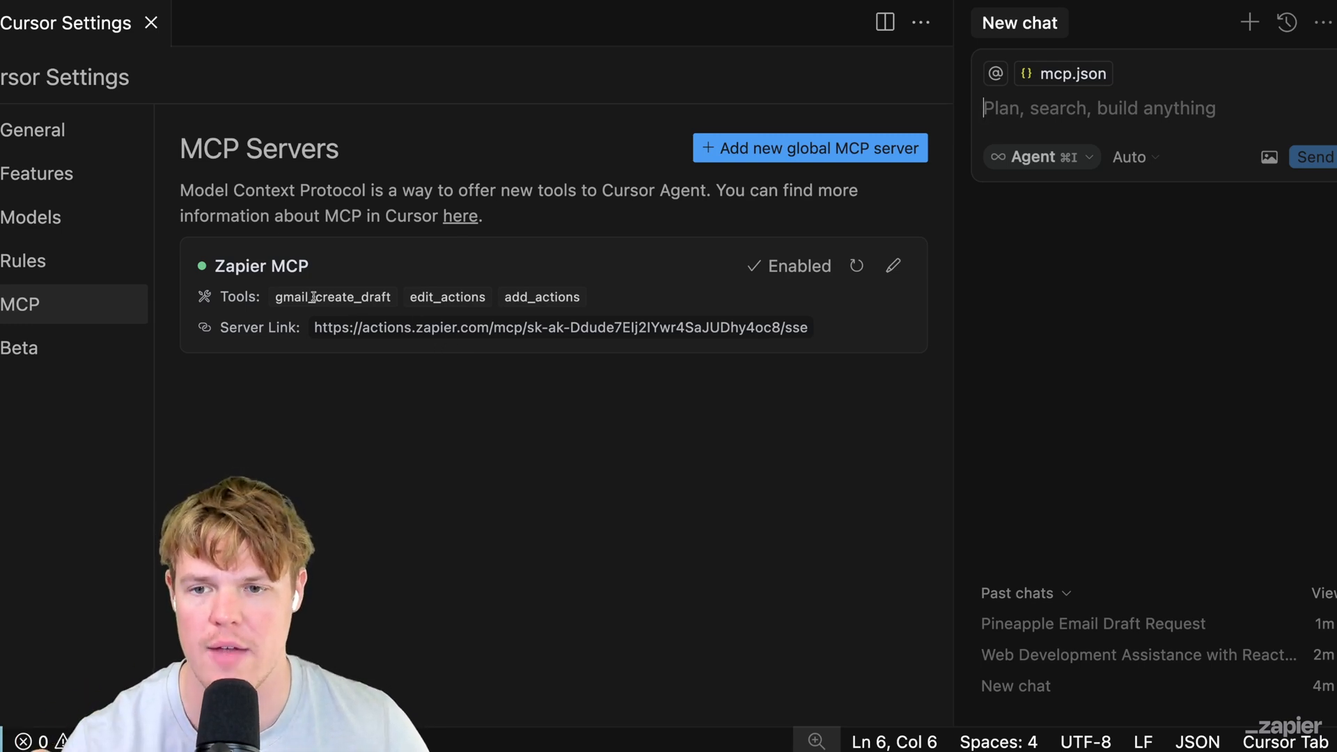
{"action": "mouse_move", "coordinate": [447, 296]}
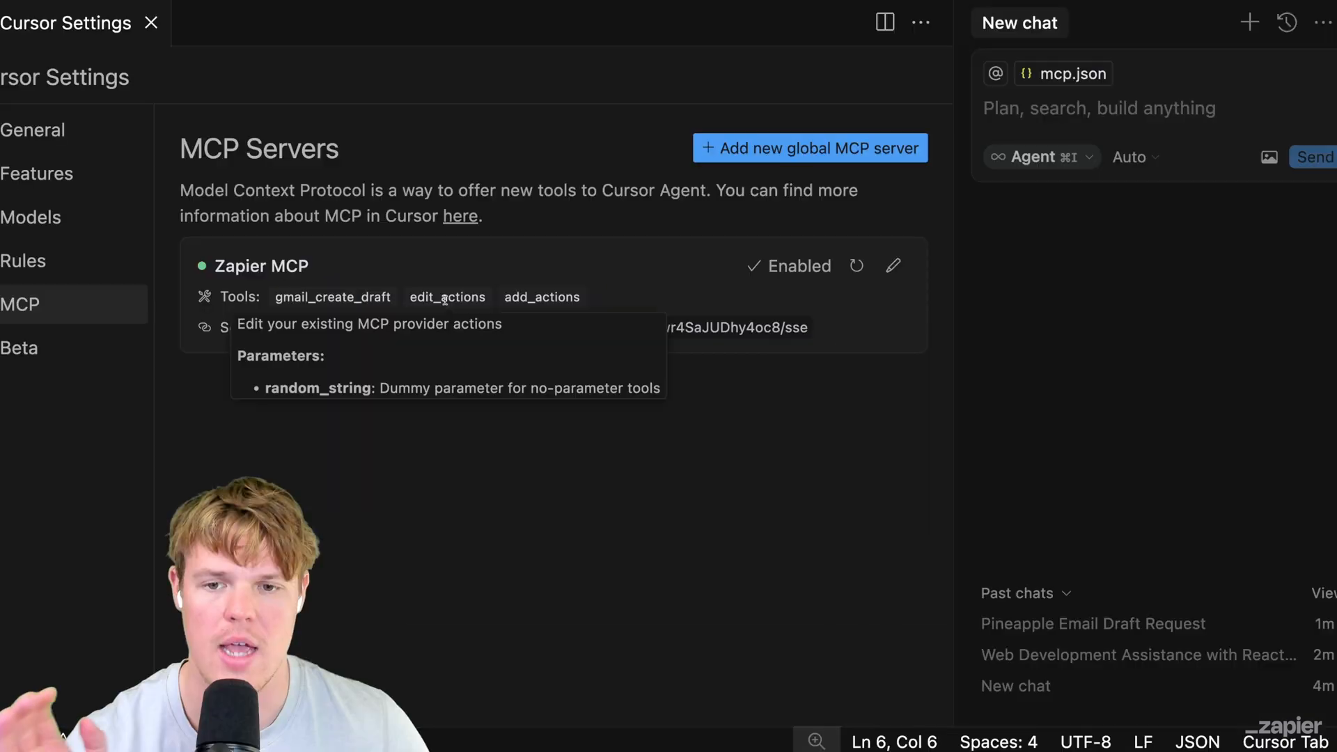
{"action": "mouse_move", "coordinate": [542, 297]}
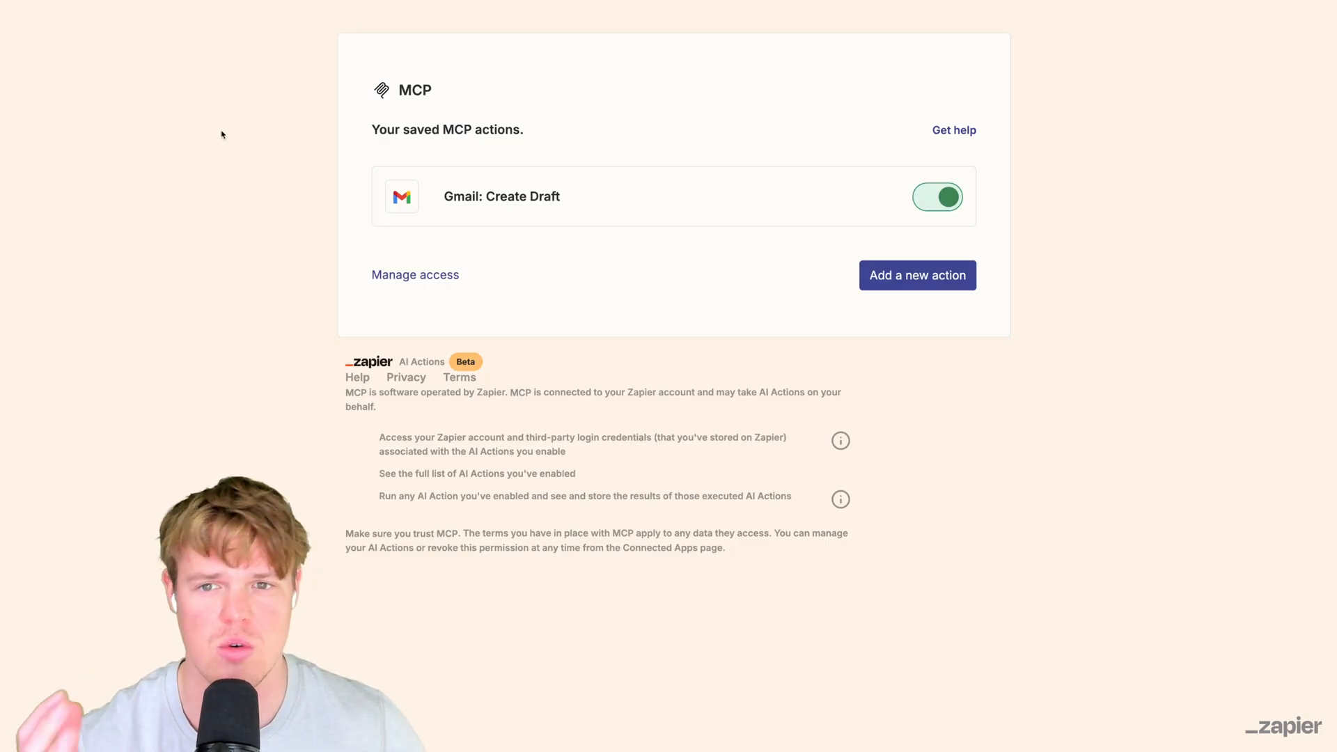
{"action": "mouse_move", "coordinate": [333, 186]}
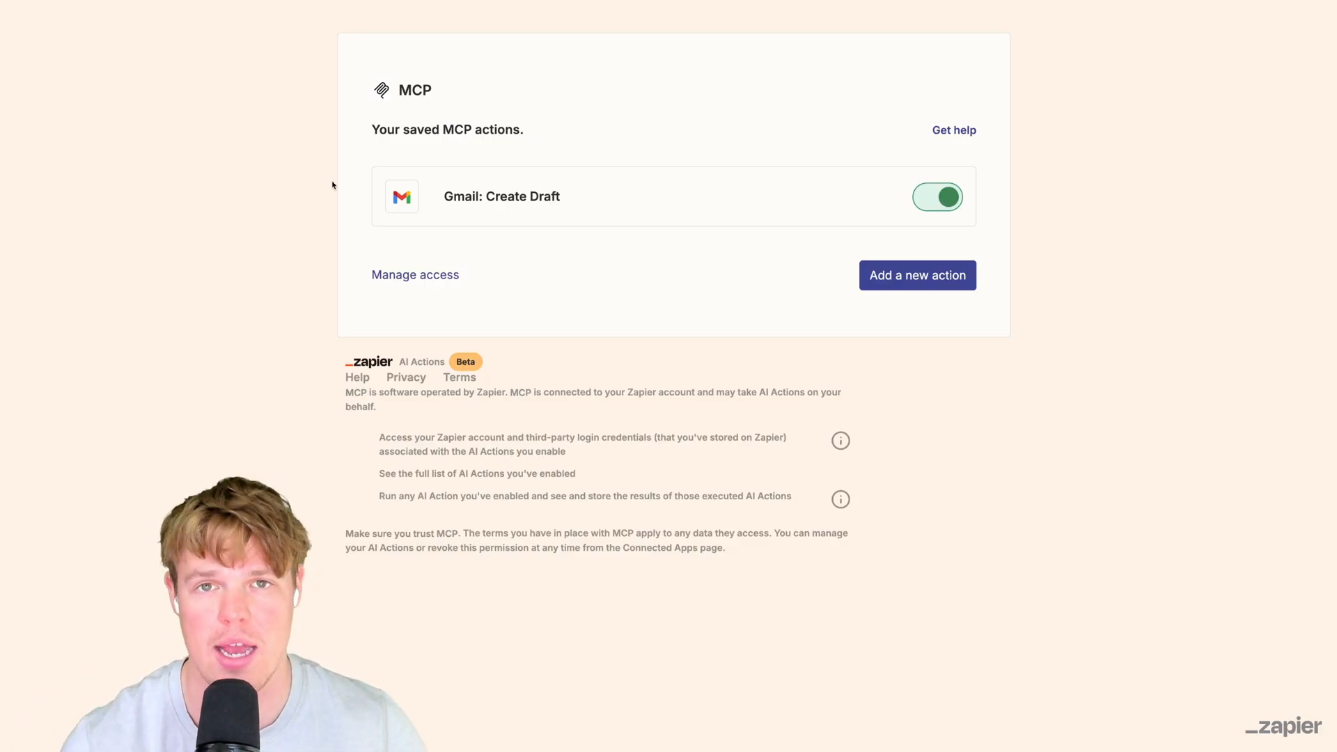
{"action": "mouse_move", "coordinate": [962, 298]}
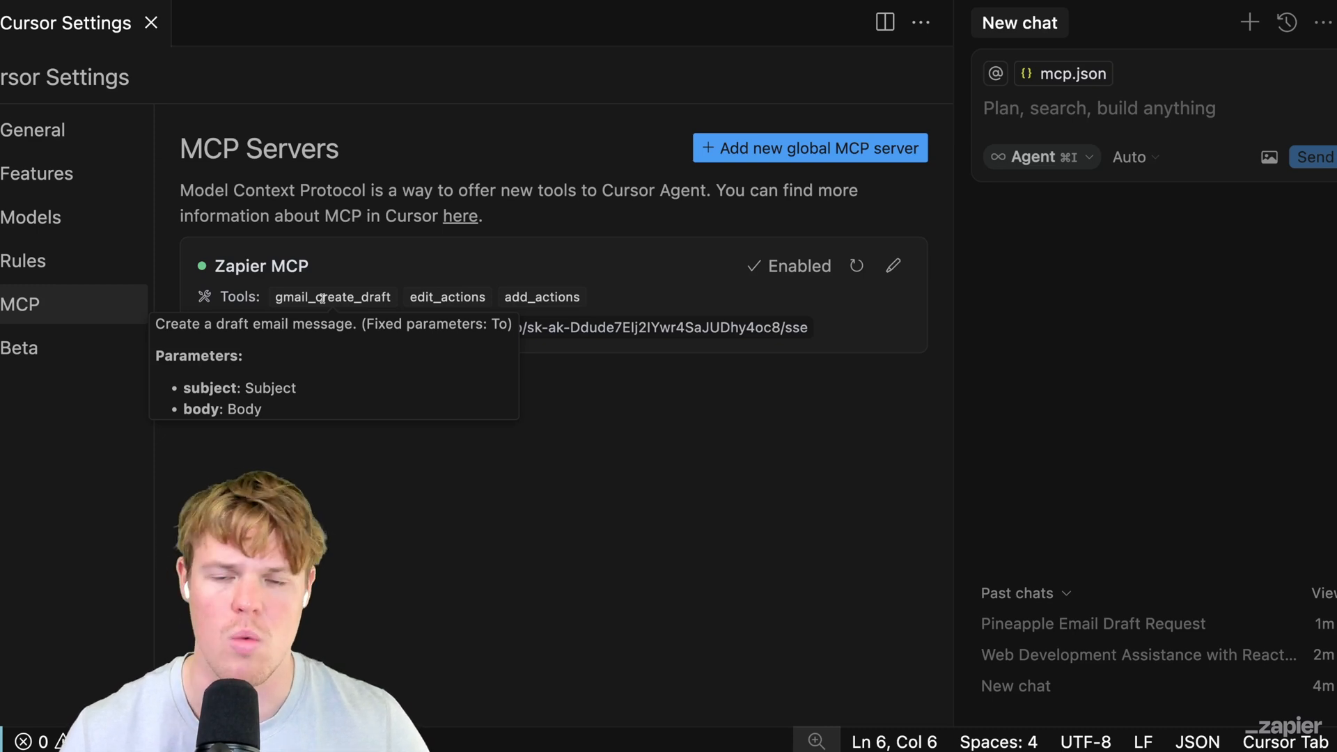
{"action": "mouse_move", "coordinate": [856, 266]}
{"action": "type", "text": "Ok I want to plan a trip to bali, tell me fun stuff I can do there, I want top 5 things!"}
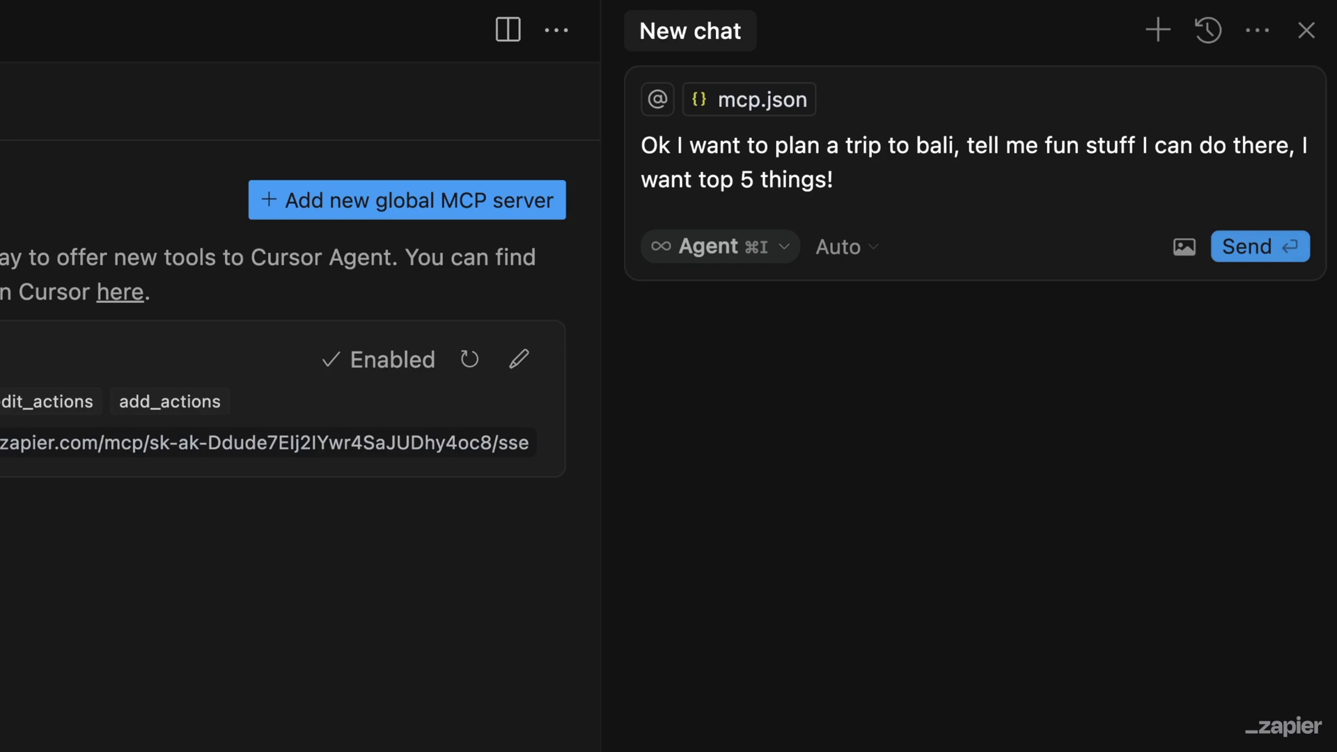
Send the Bali request, read the Top 5 activities reply, and type 'Ok send this as a draft email to myself'.
{"action": "left_click", "coordinate": [1261, 246]}
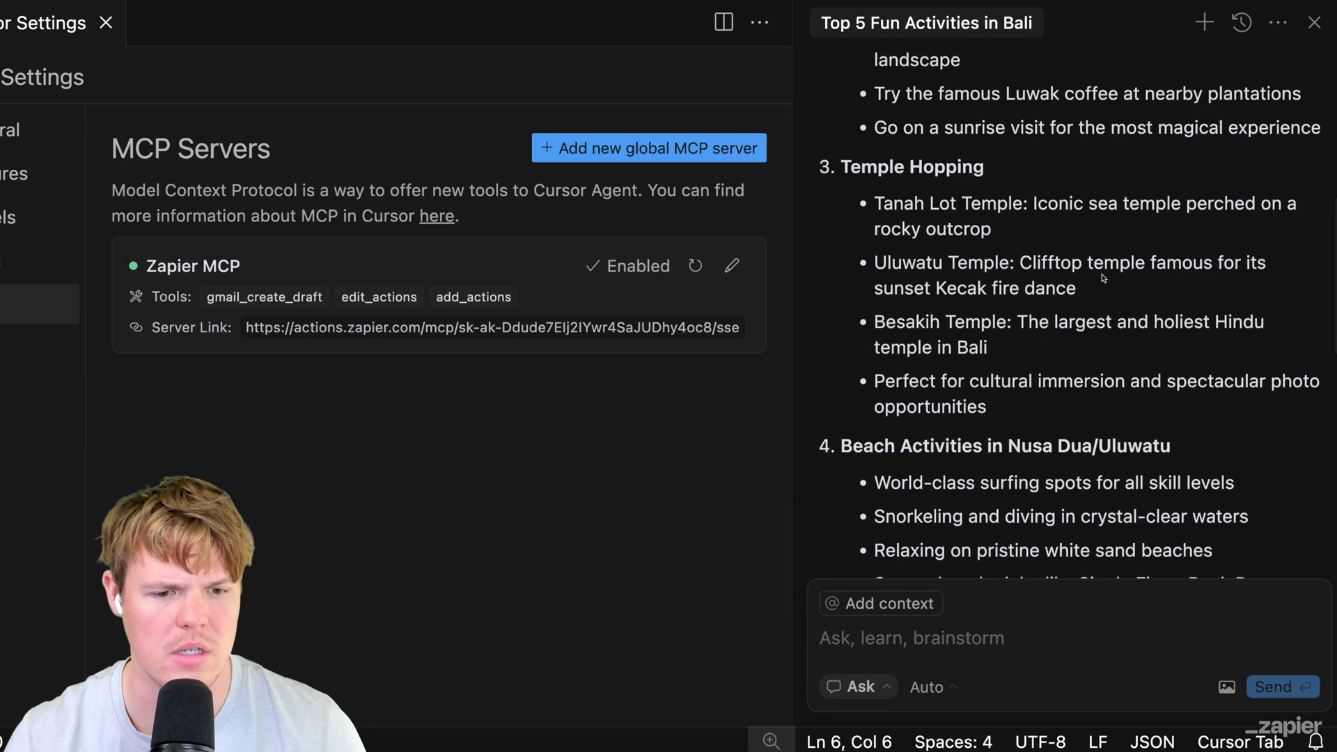
{"action": "scroll", "scroll_direction": "down", "scroll_amount": 3}
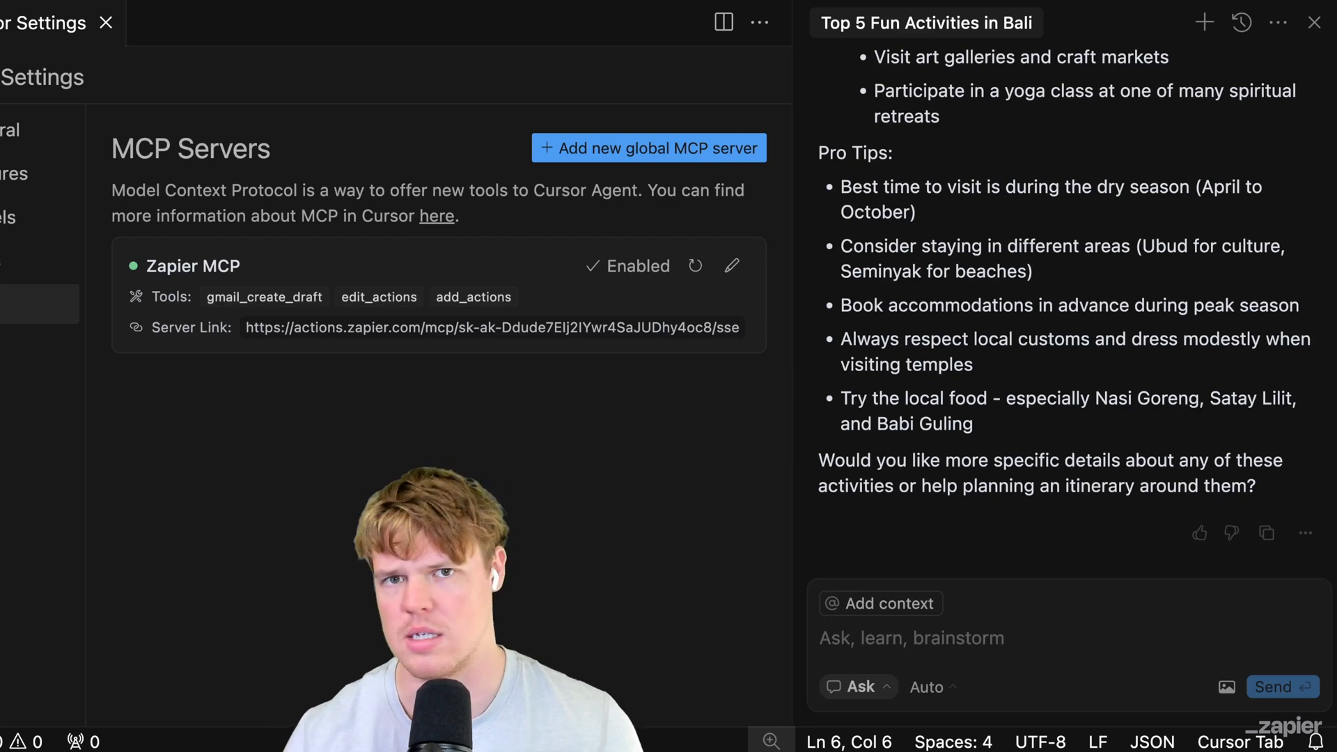
{"action": "type", "text": "Ok send this as a draft email to myself"}
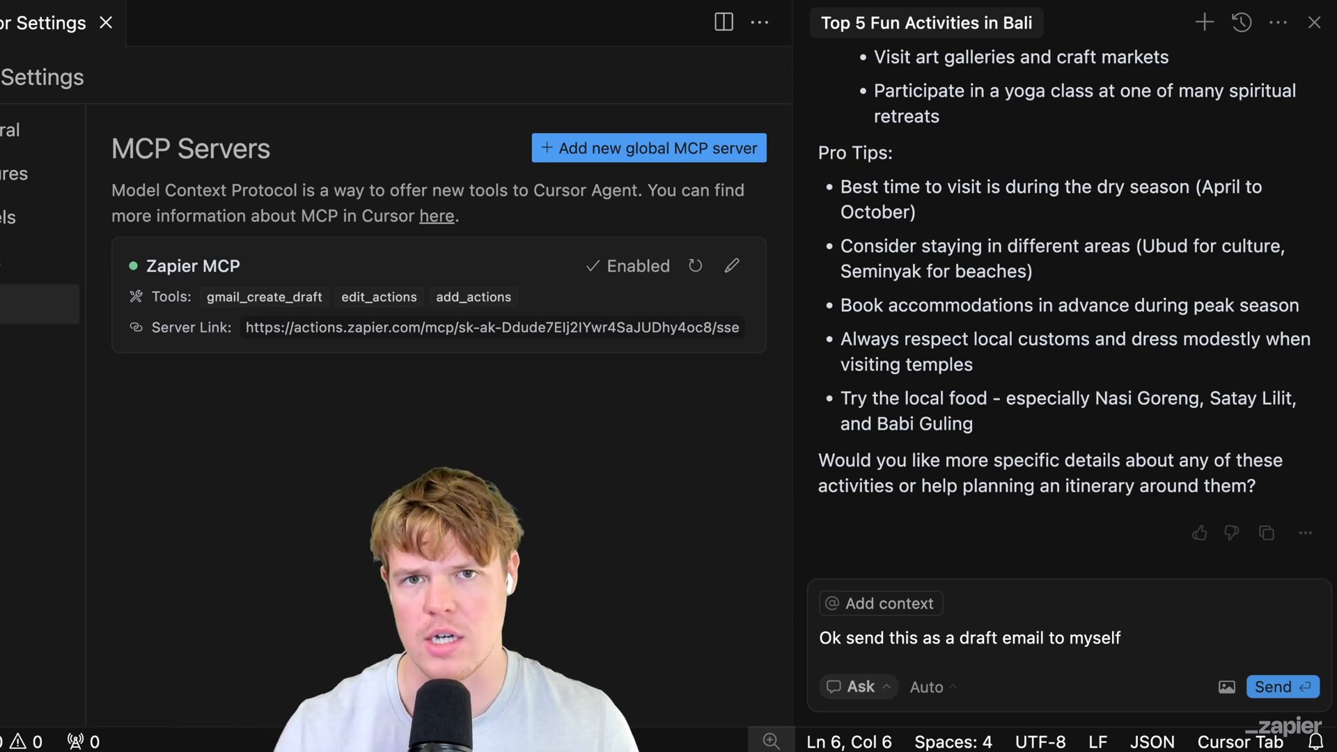
Send the follow-up asking the agent to draft the Bali list as an email to myself.
{"action": "left_click", "coordinate": [1282, 687]}
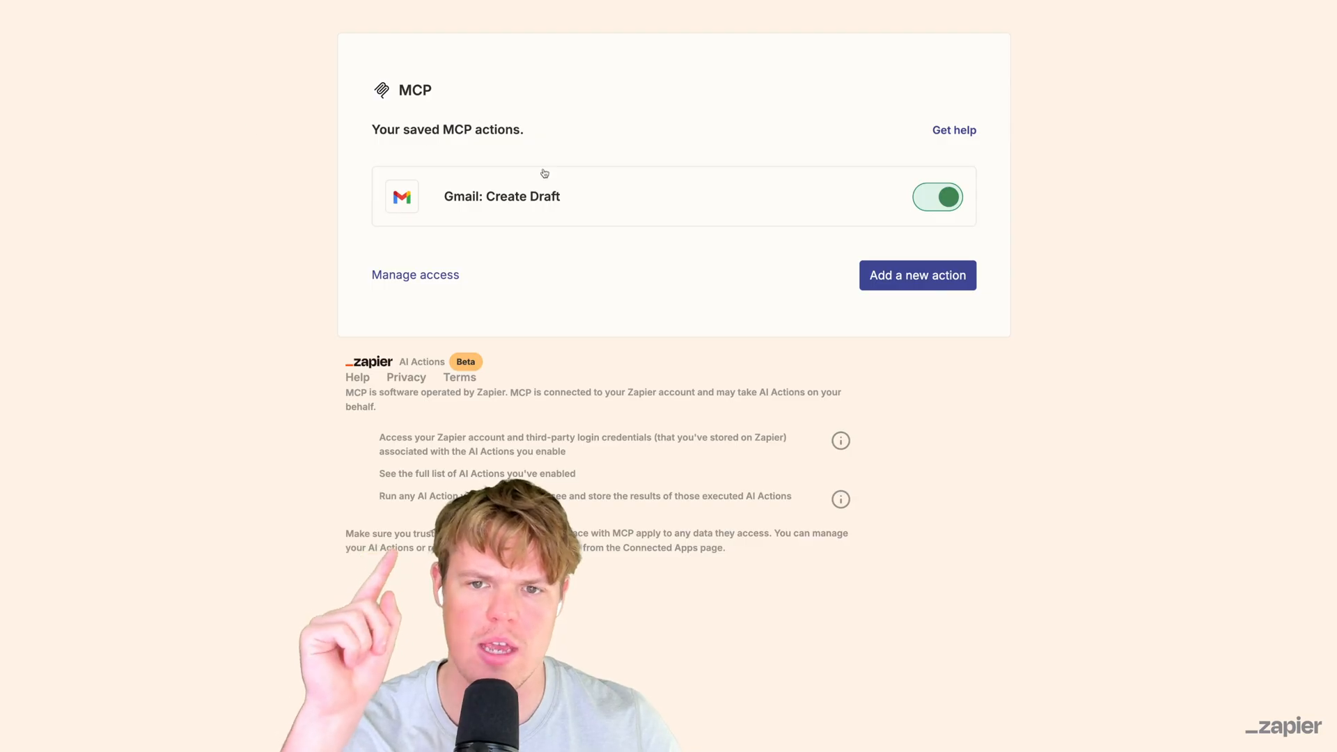
{"action": "mouse_move", "coordinate": [704, 130]}
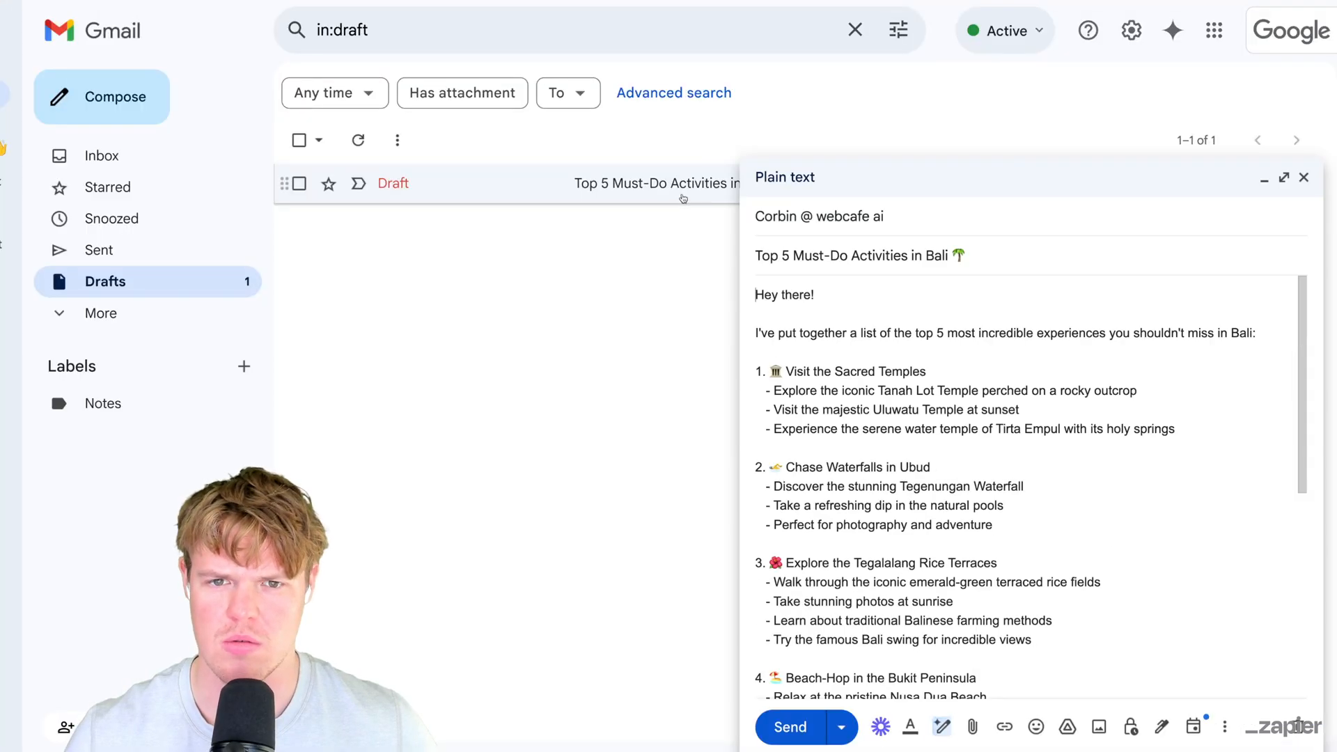
Review the 'Top 5 Must-Do Activities in Bali' draft's recipient and full body down to the pro tips and sign-off.
{"action": "double_click", "coordinate": [817, 216]}
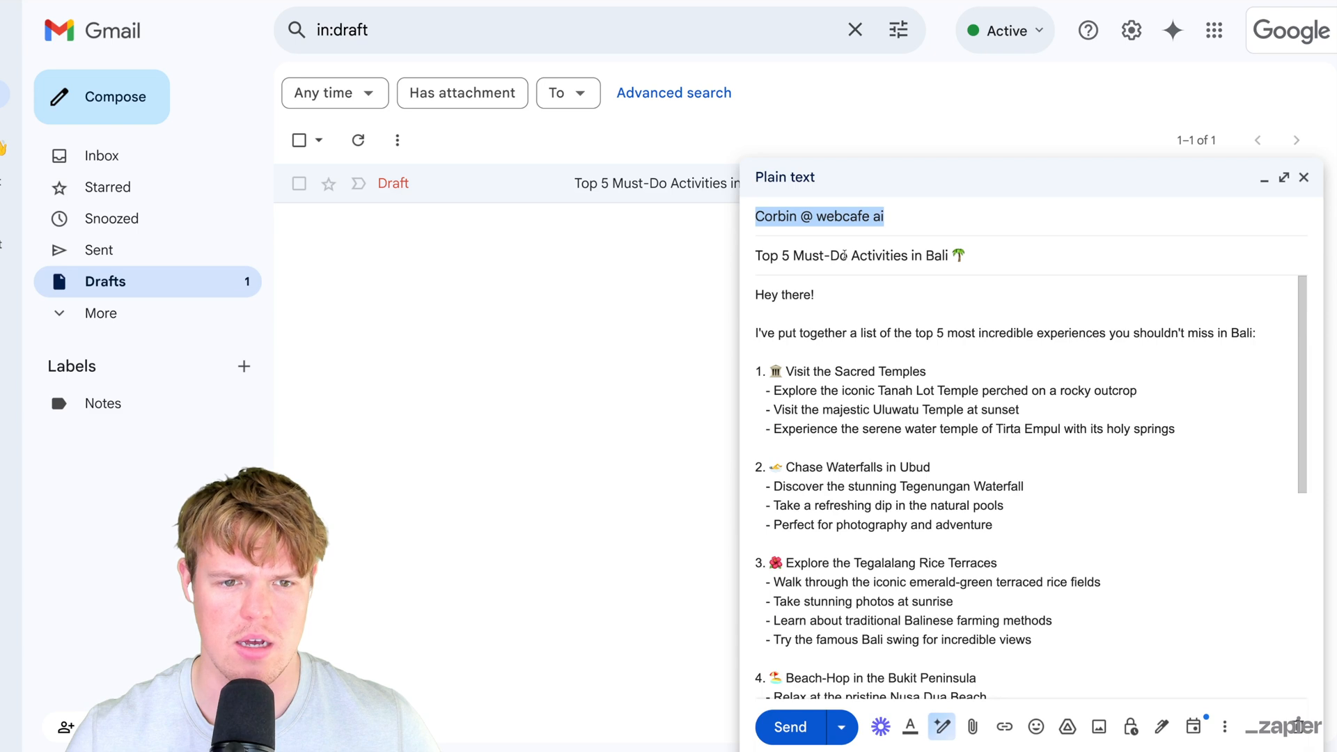
{"action": "double_click", "coordinate": [852, 255]}
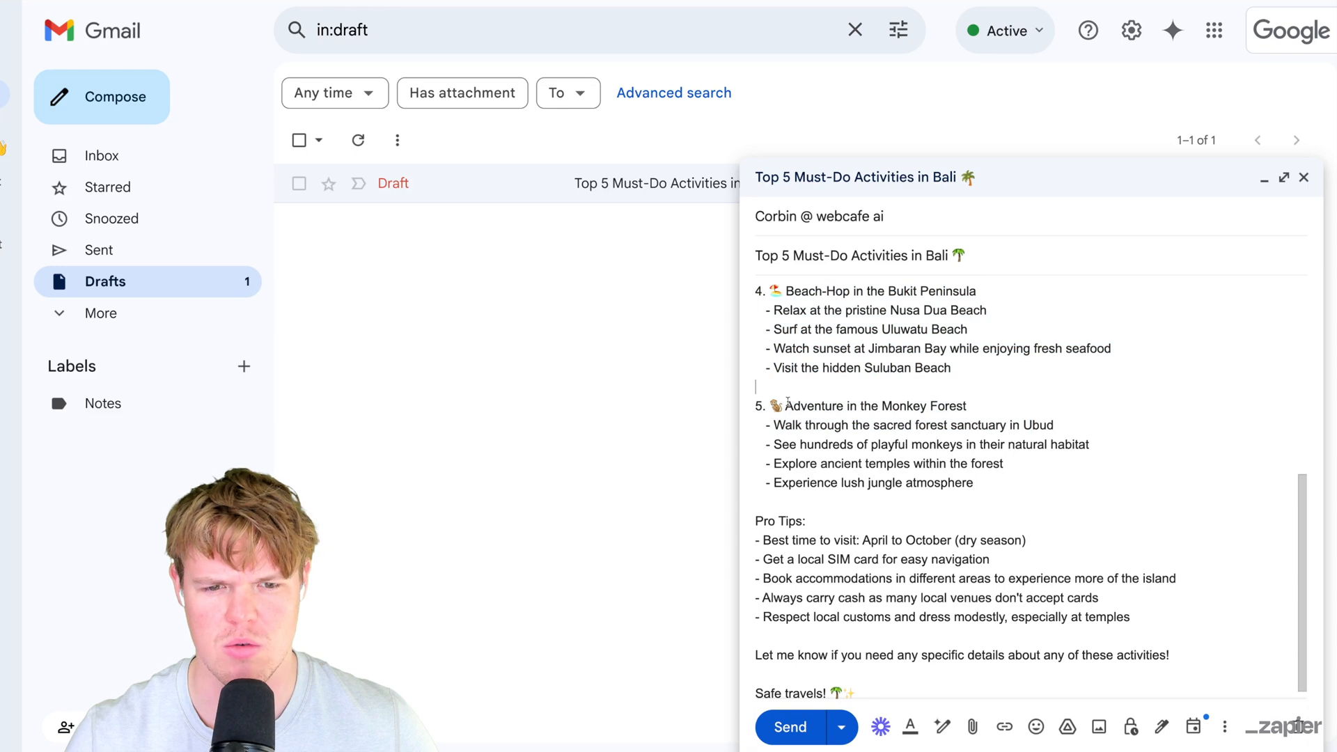
{"action": "scroll", "scroll_direction": "down", "scroll_amount": 3}
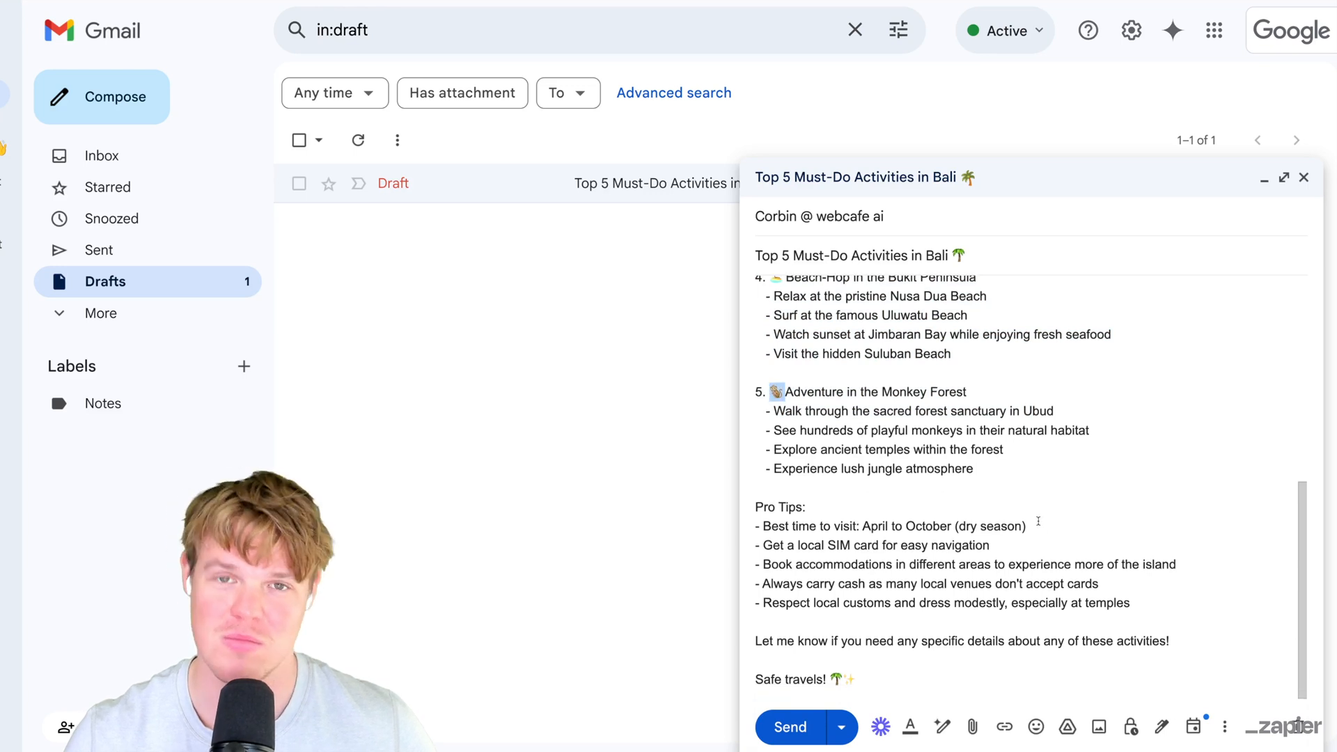